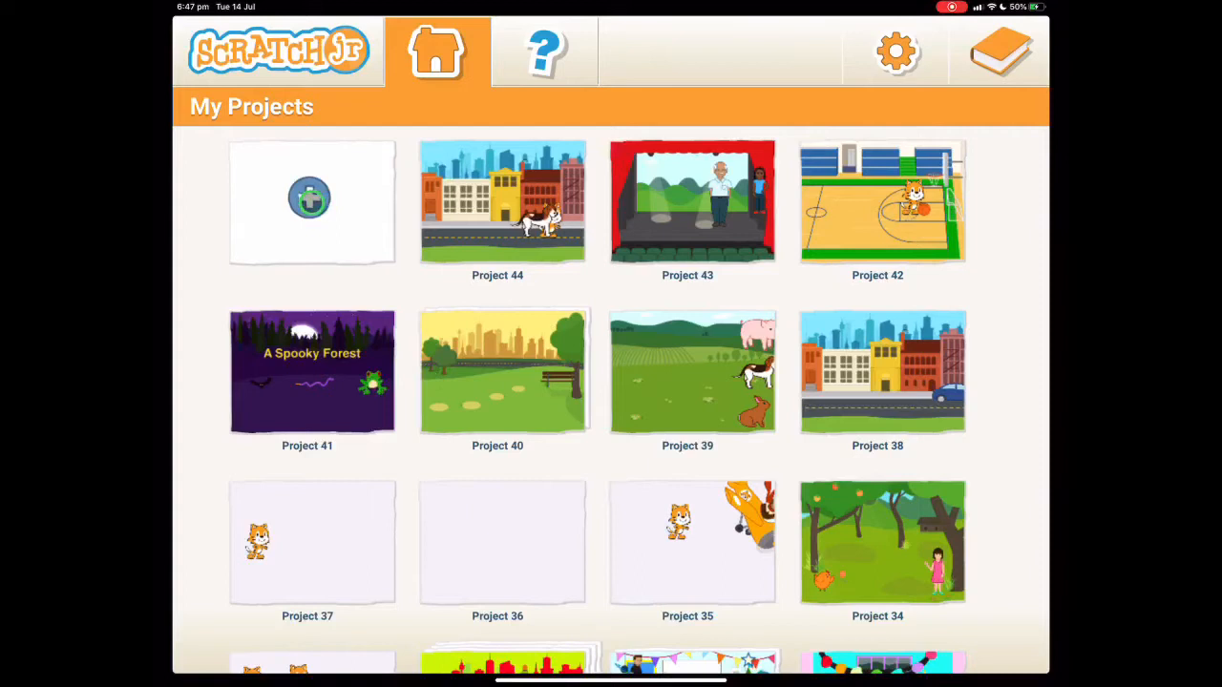
Step: Start a new project and set its background to Classroom
{"action": "left_click", "coordinate": [310, 197]}
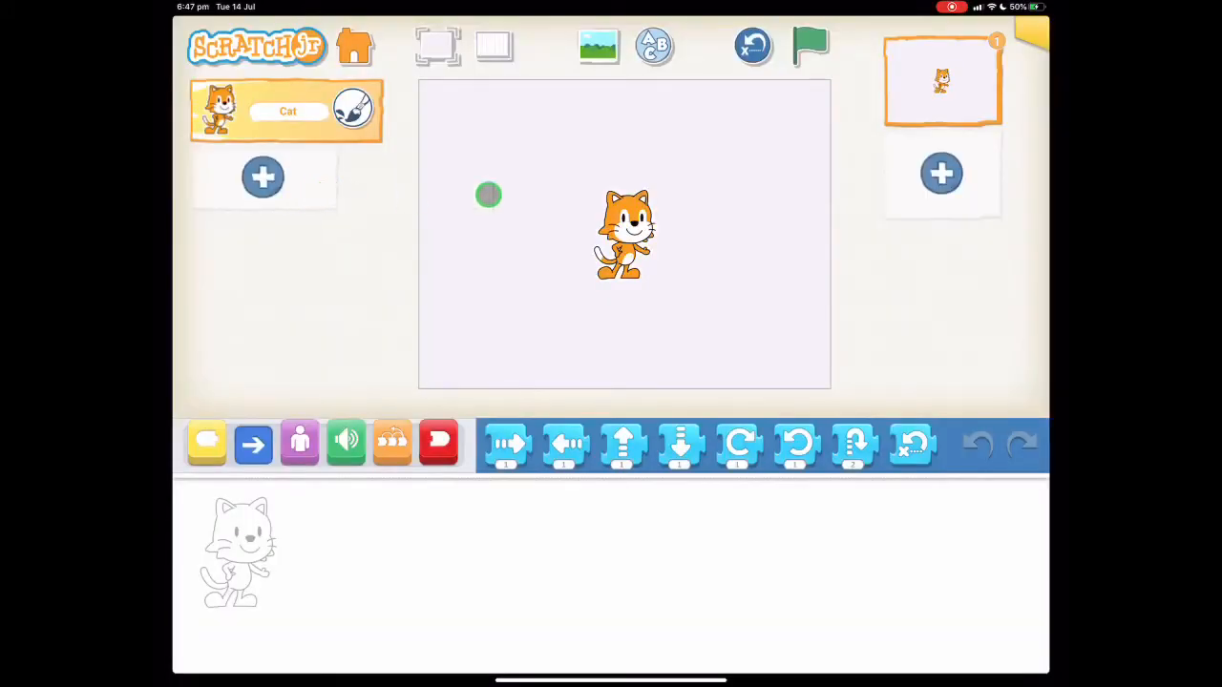
{"action": "left_click", "coordinate": [593, 46]}
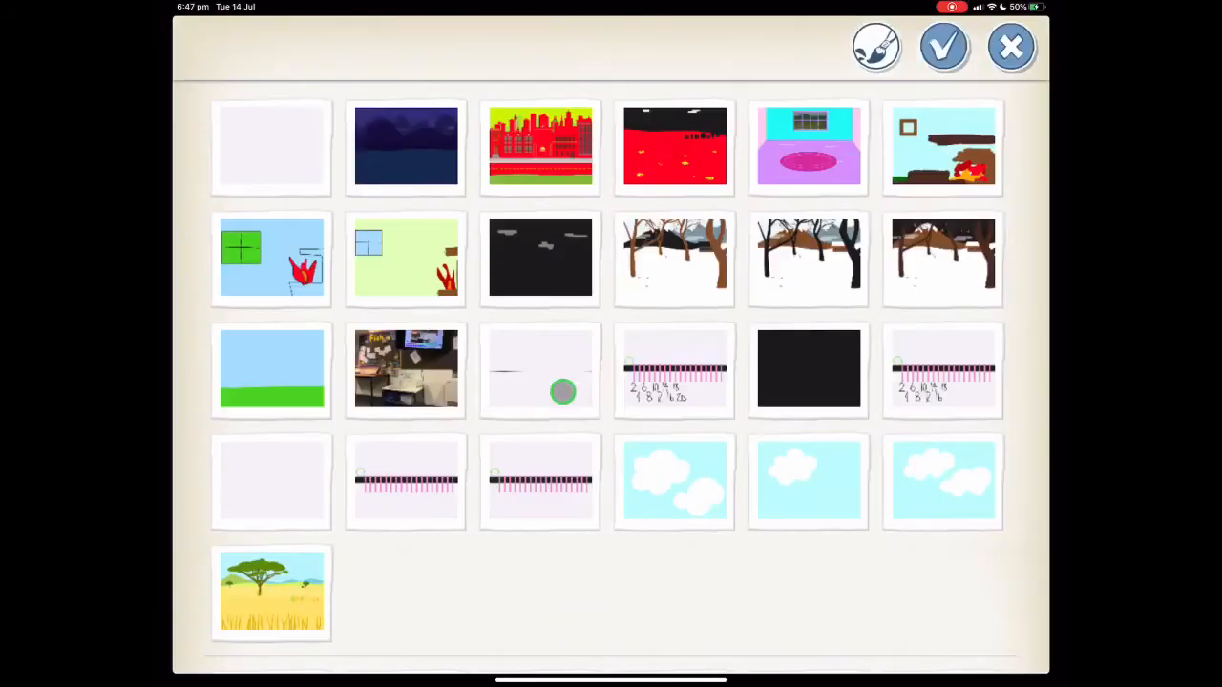
{"action": "scroll", "scroll_direction": "down", "scroll_amount": 3}
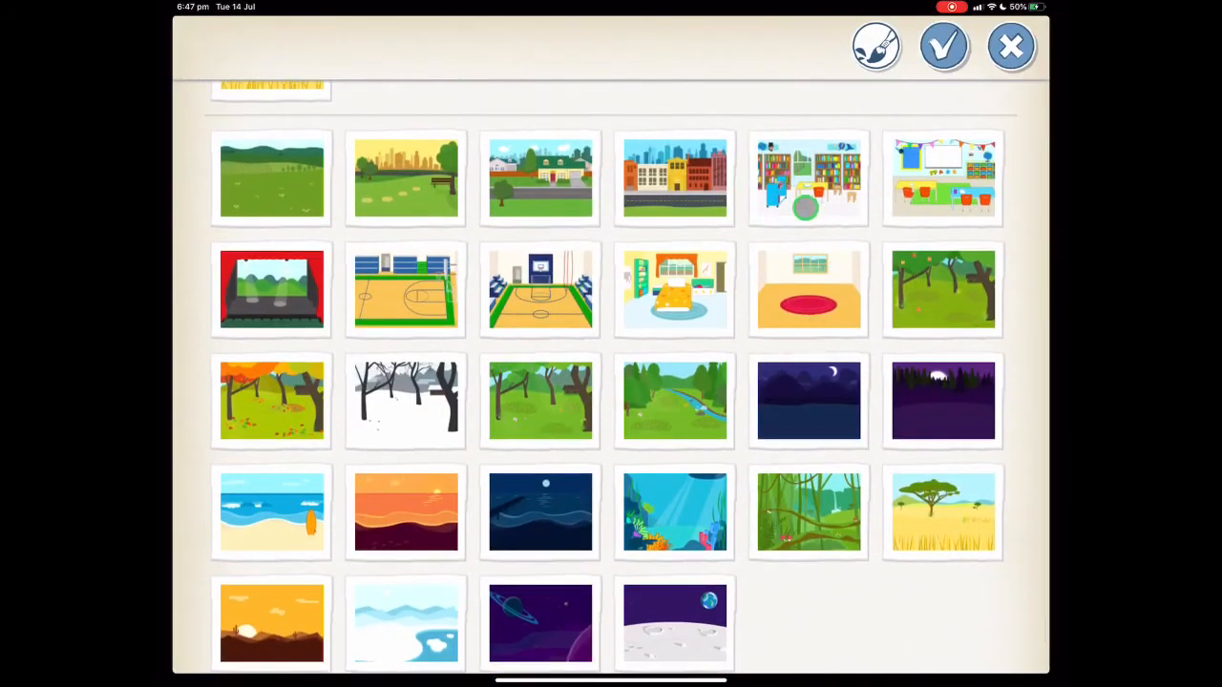
{"action": "left_click", "coordinate": [944, 180]}
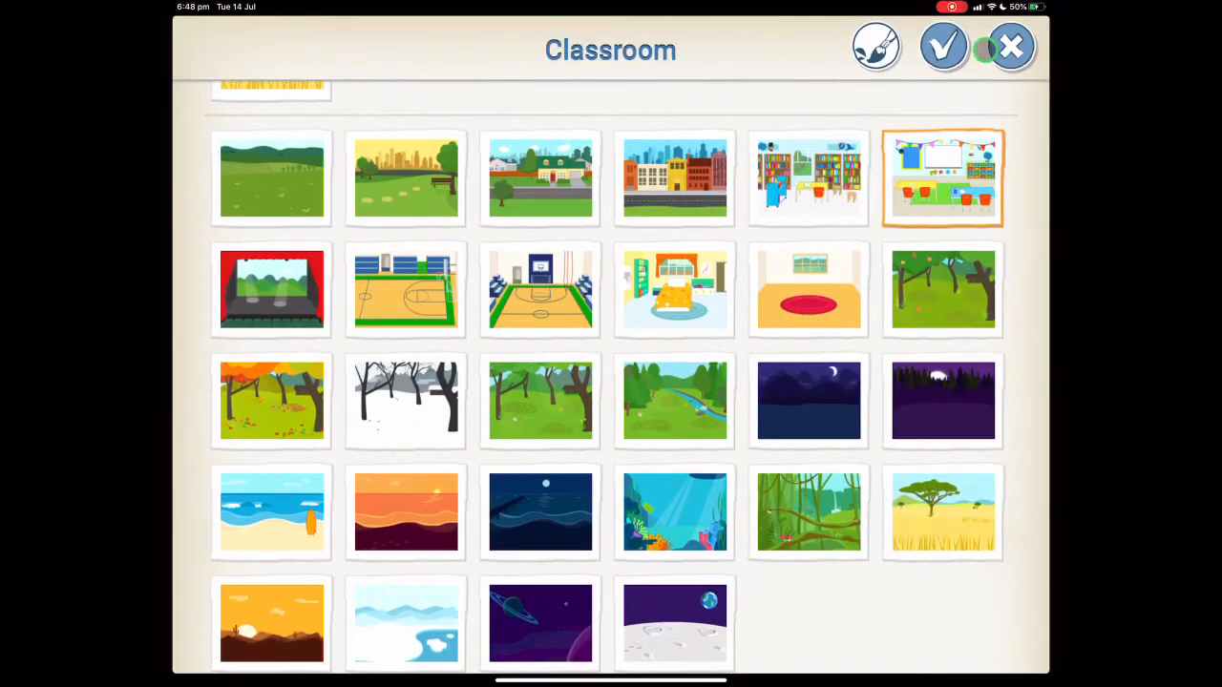
{"action": "left_click", "coordinate": [972, 48]}
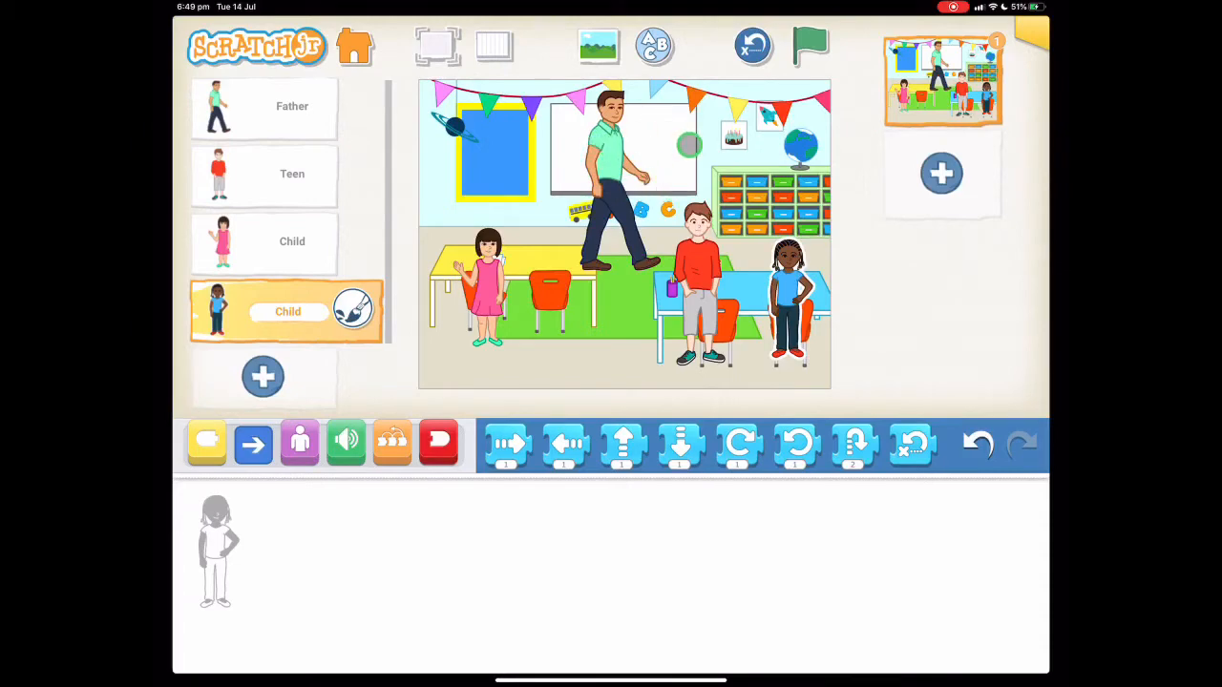
Step: Give the Father a green-flag start followed by two Say blocks
{"action": "left_click", "coordinate": [263, 107]}
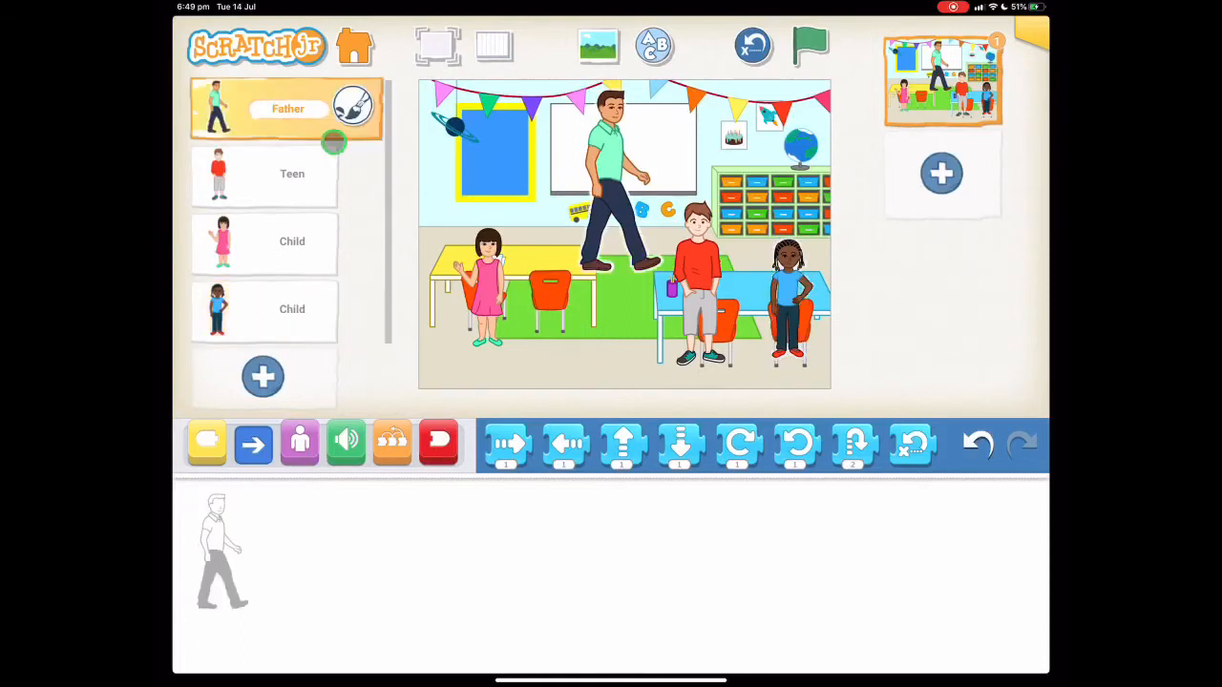
{"action": "left_click", "coordinate": [207, 443]}
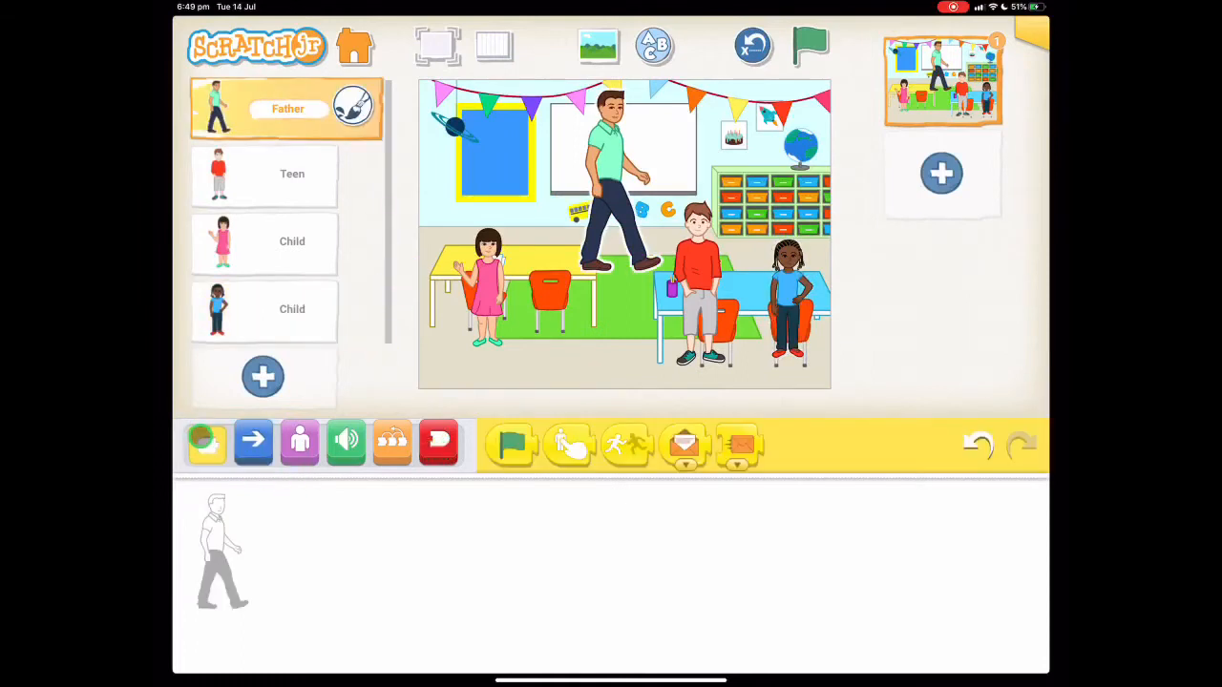
{"action": "left_click_drag", "start_coordinate": [512, 443], "coordinate": [343, 539]}
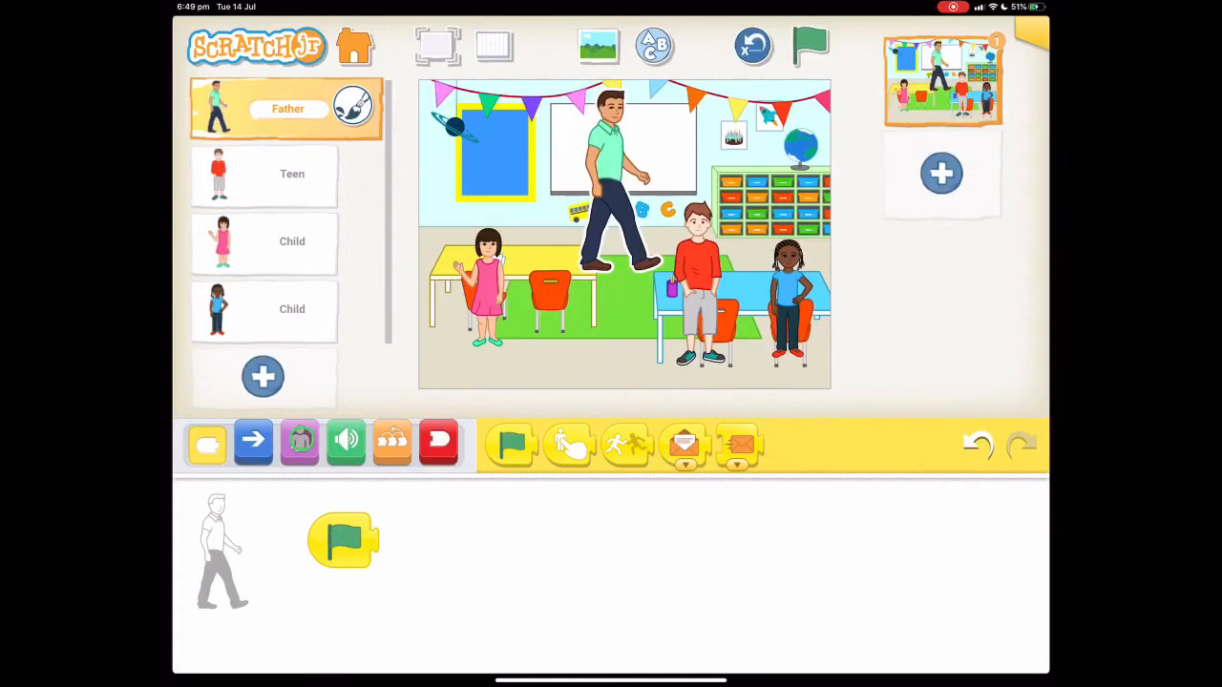
{"action": "left_click", "coordinate": [439, 443]}
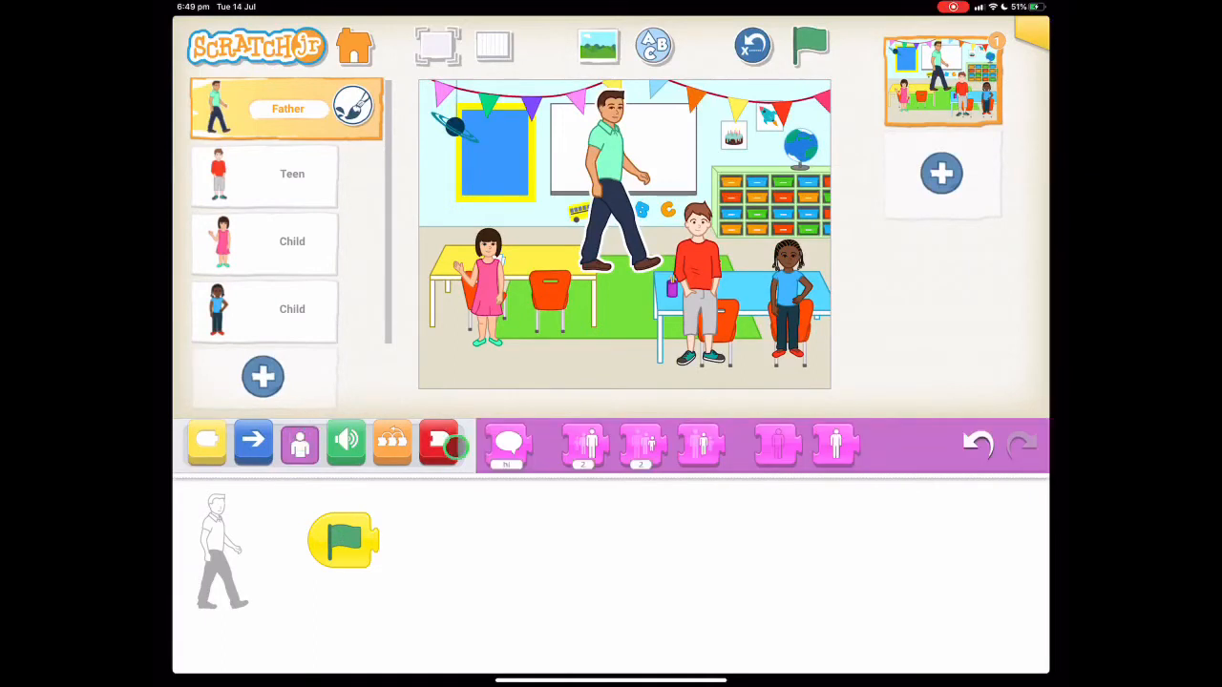
{"action": "left_click_drag", "start_coordinate": [508, 443], "coordinate": [397, 542]}
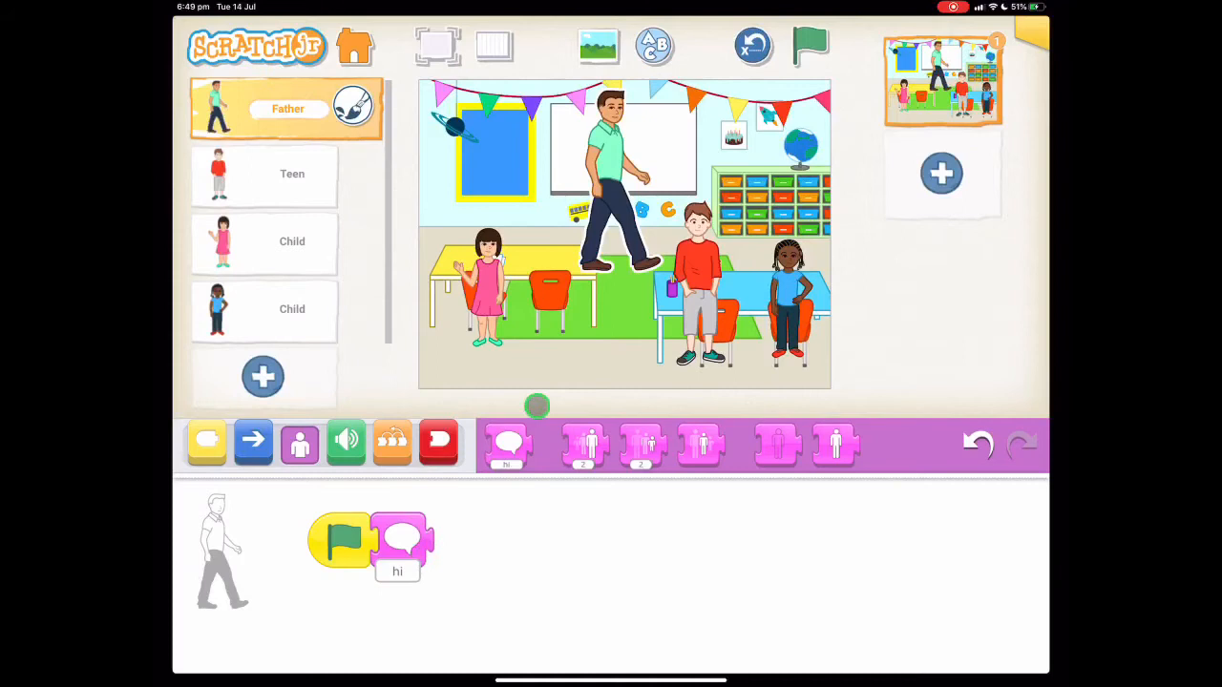
{"action": "left_click_drag", "start_coordinate": [507, 442], "coordinate": [455, 544]}
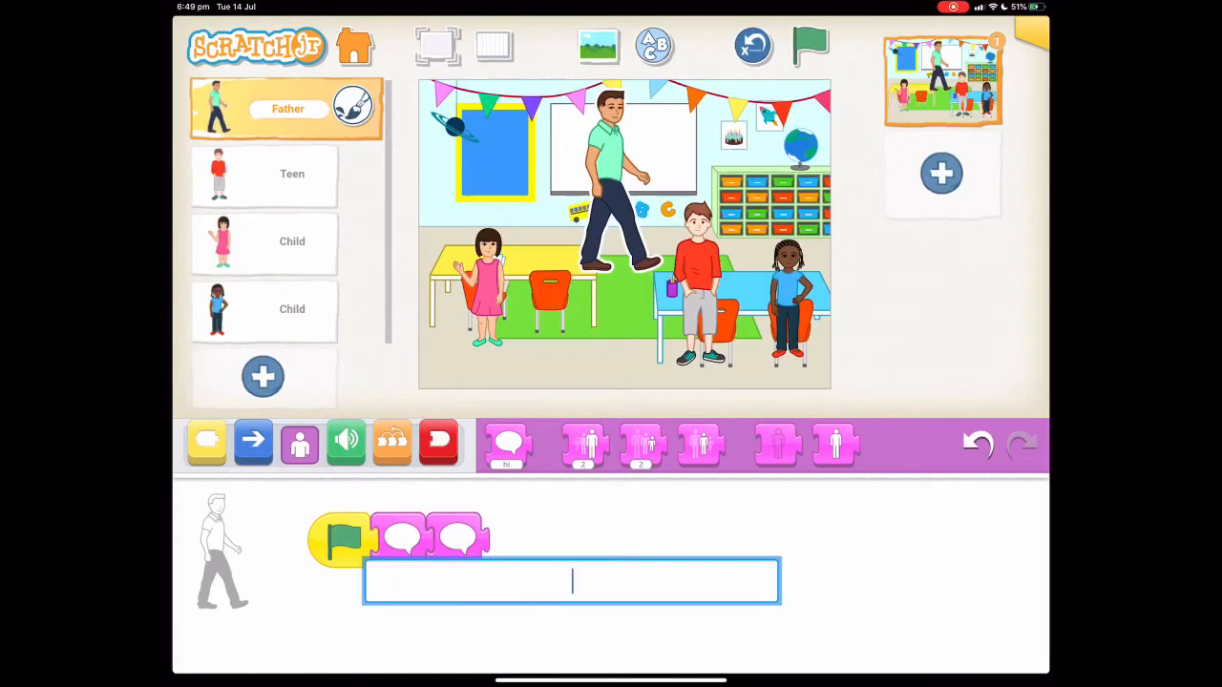
Step: Make the Father say "Welcome!" and then introduce himself as "Mr Su"
{"action": "type", "text": "Welcome!"}
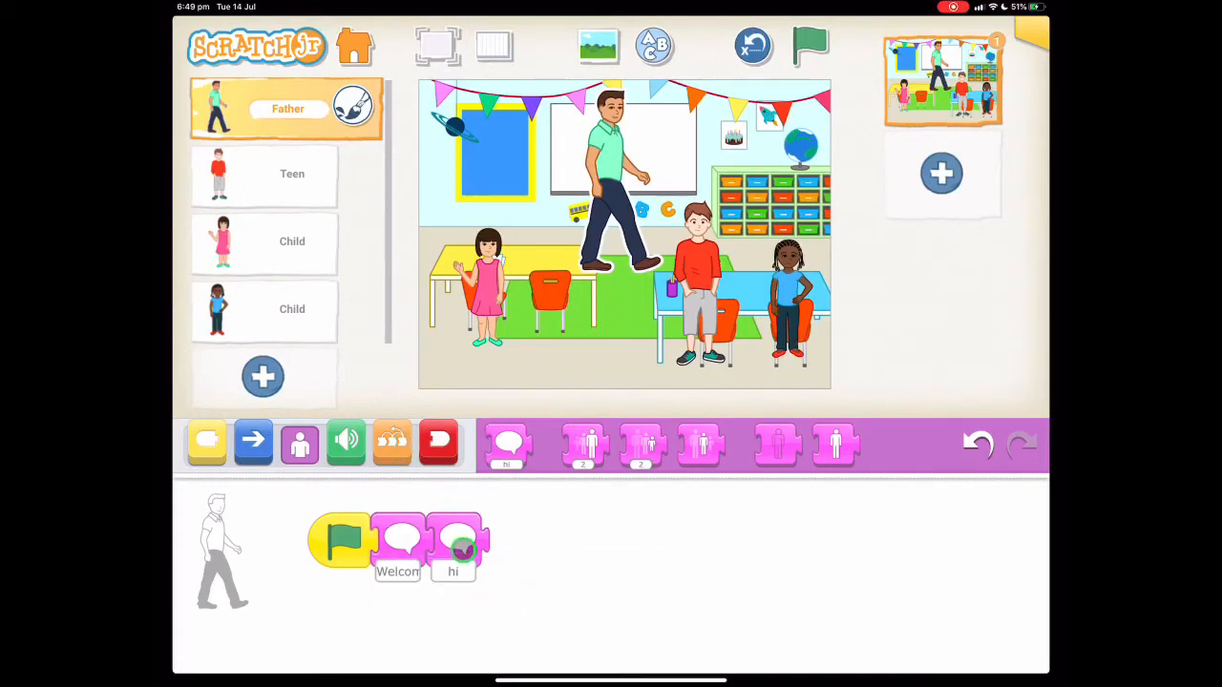
{"action": "left_click", "coordinate": [454, 550]}
{"action": "type", "text": "My name is"}
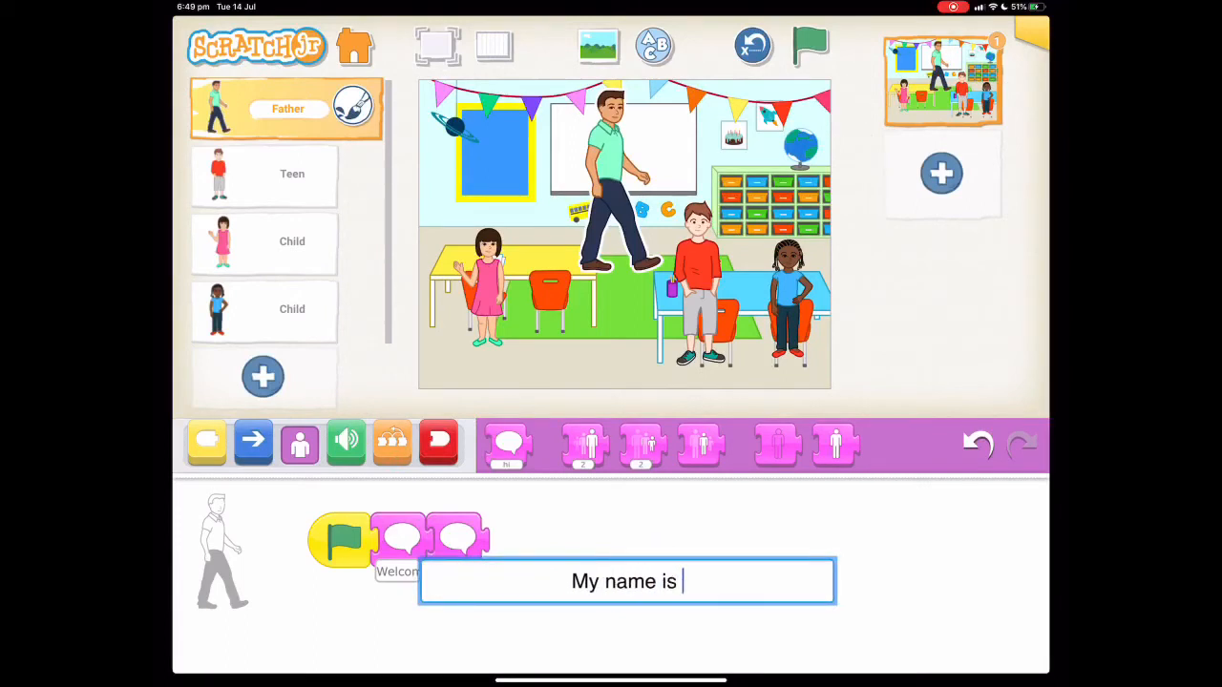
{"action": "type", "text": "Mr Su"}
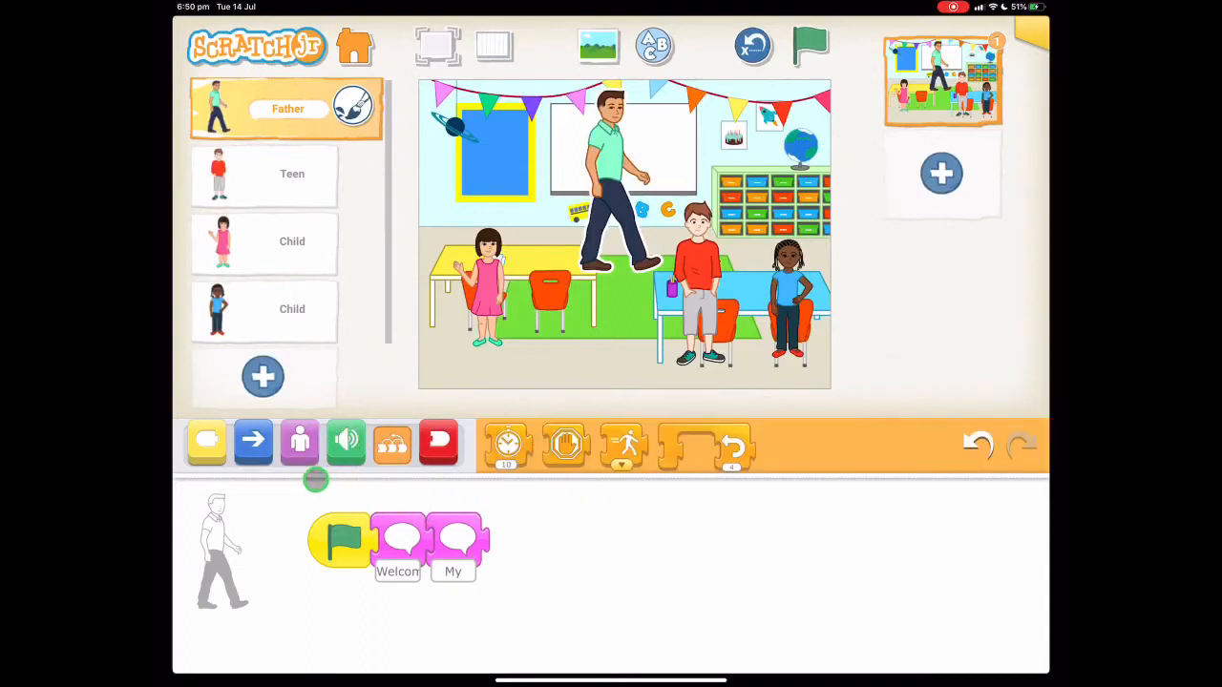
Step: Send the orange message after the Father speaks and end his script
{"action": "left_click", "coordinate": [206, 443]}
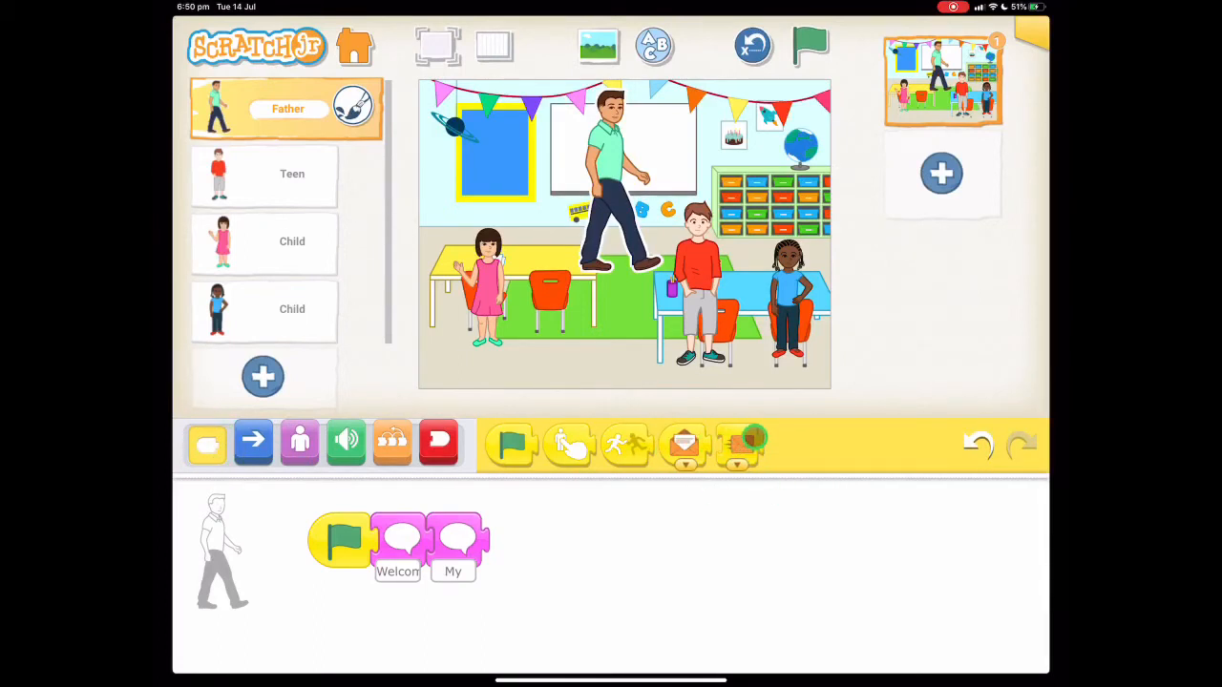
{"action": "left_click_drag", "start_coordinate": [741, 443], "coordinate": [614, 501]}
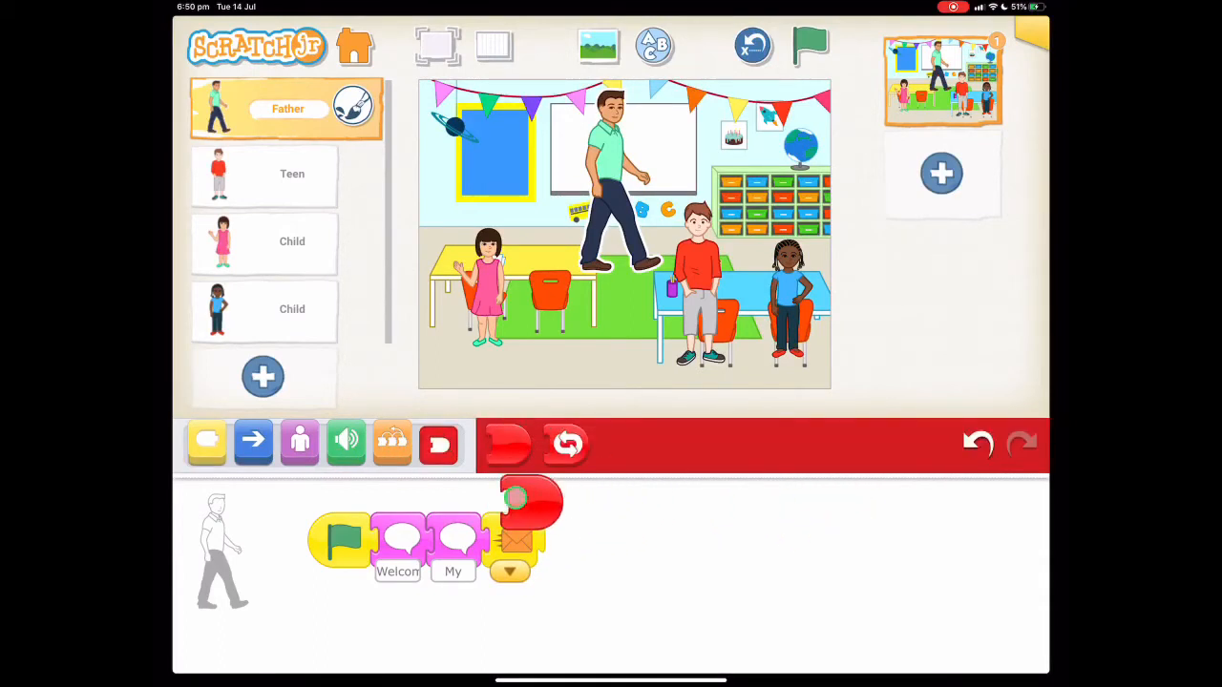
{"action": "left_click_drag", "start_coordinate": [531, 500], "coordinate": [563, 539]}
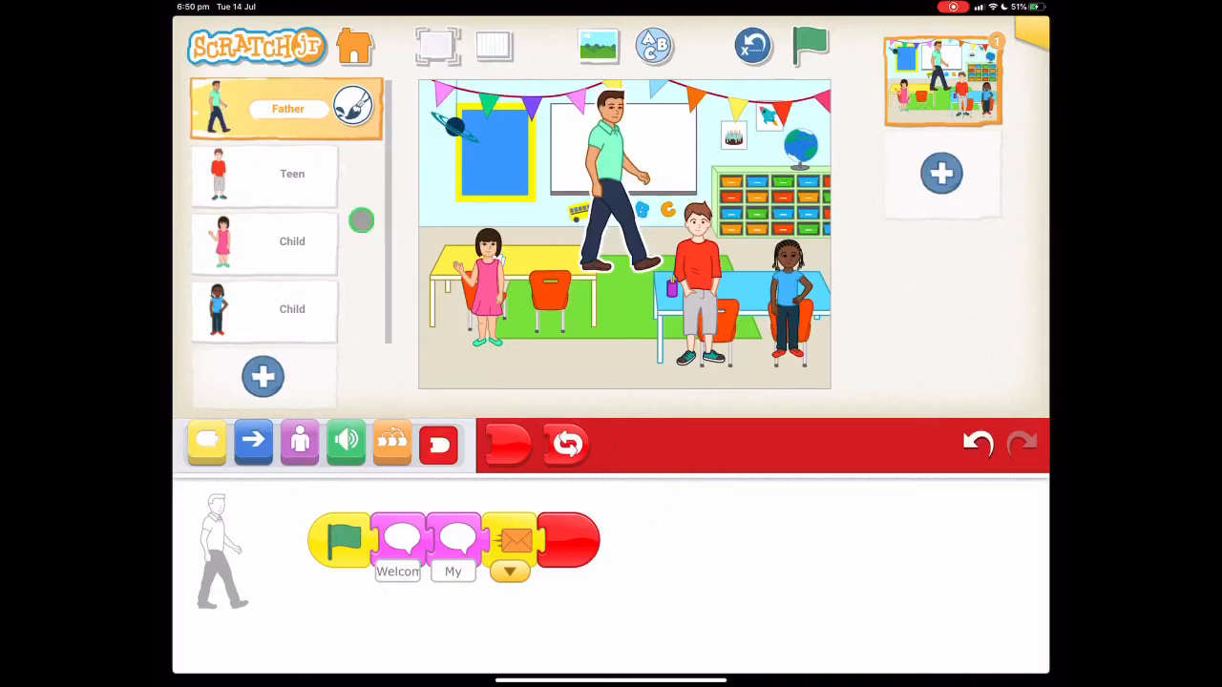
Step: Give the Teen a script that starts on the orange message
{"action": "left_click", "coordinate": [264, 176]}
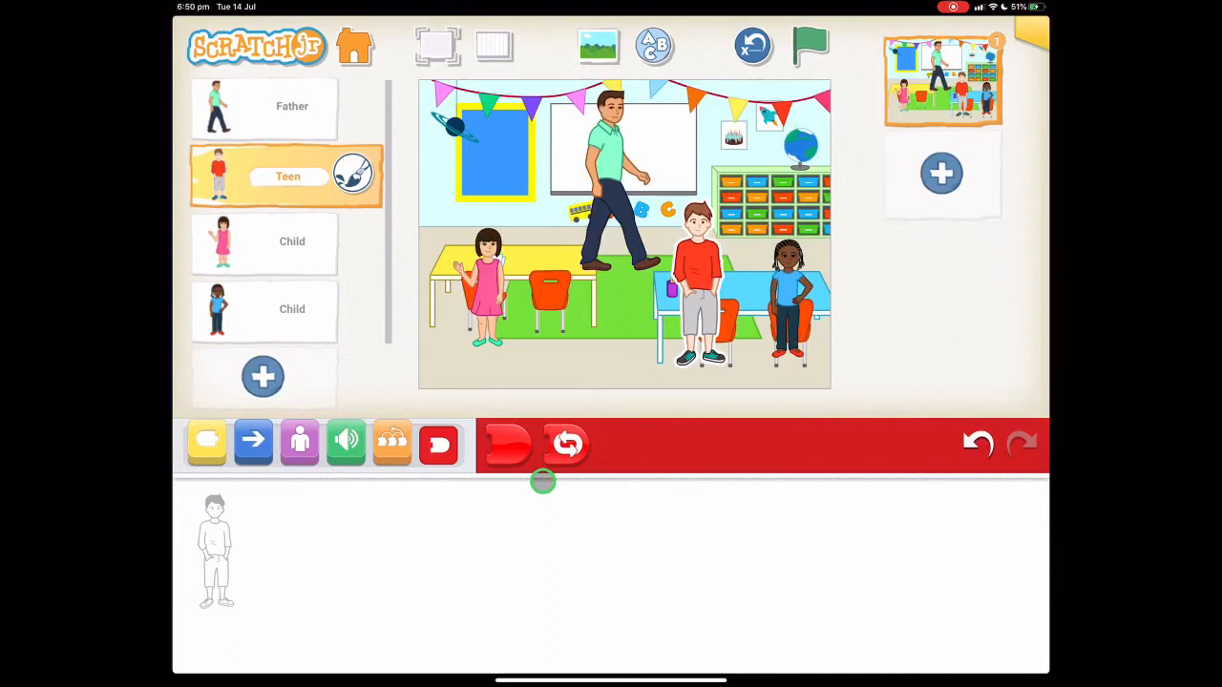
{"action": "left_click", "coordinate": [206, 443]}
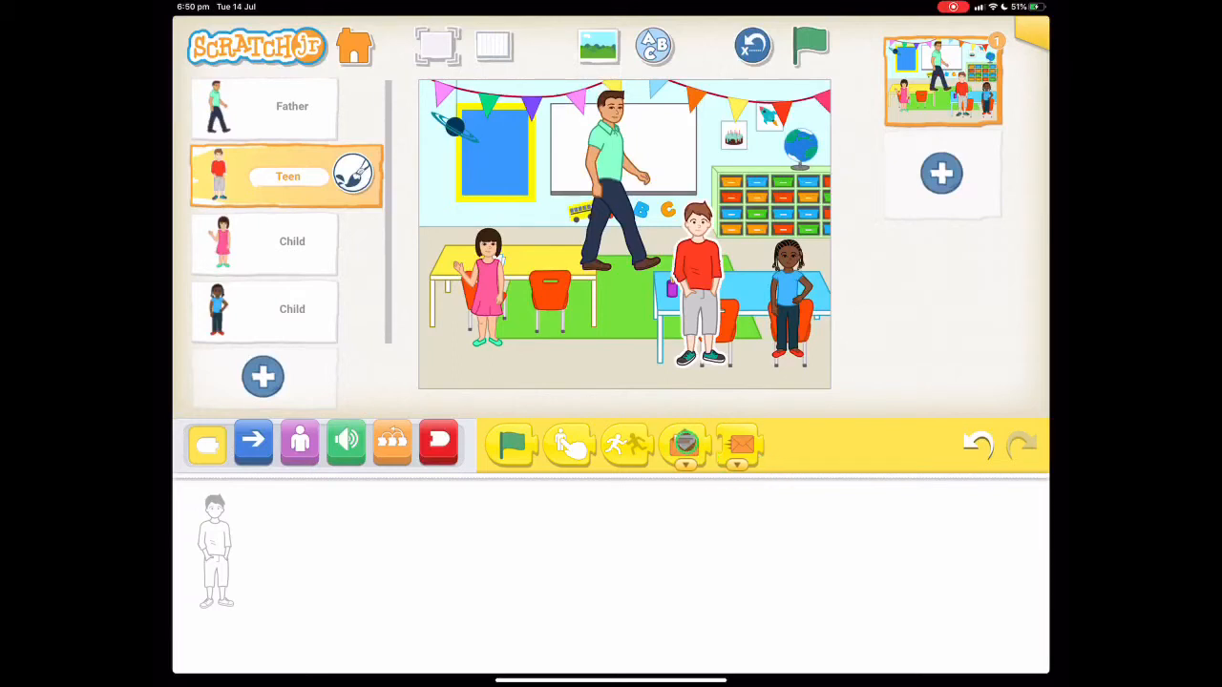
{"action": "left_click", "coordinate": [683, 443]}
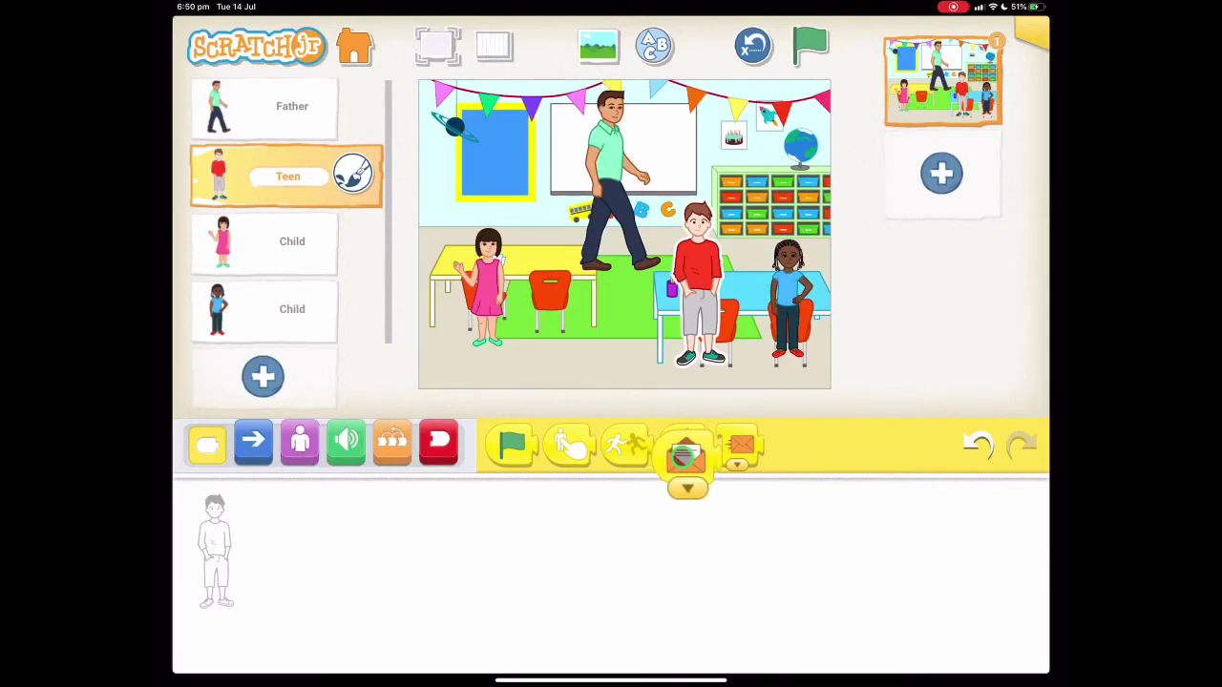
{"action": "left_click_drag", "start_coordinate": [687, 455], "coordinate": [361, 542]}
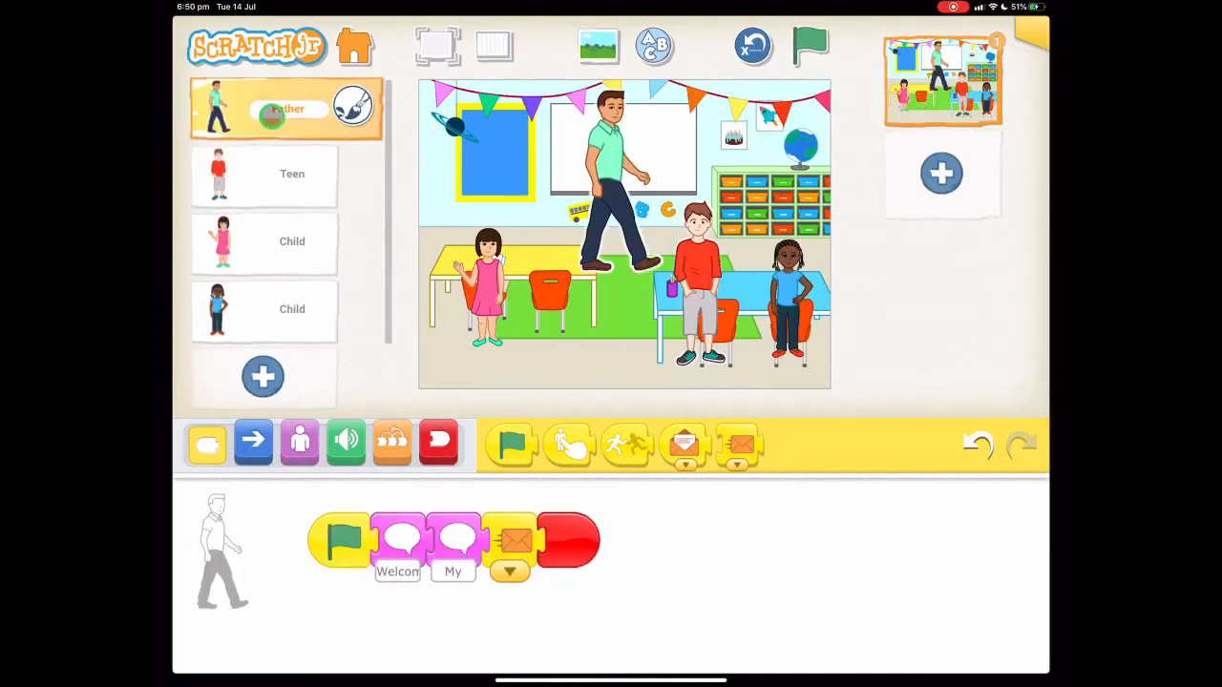
{"action": "left_click", "coordinate": [264, 176]}
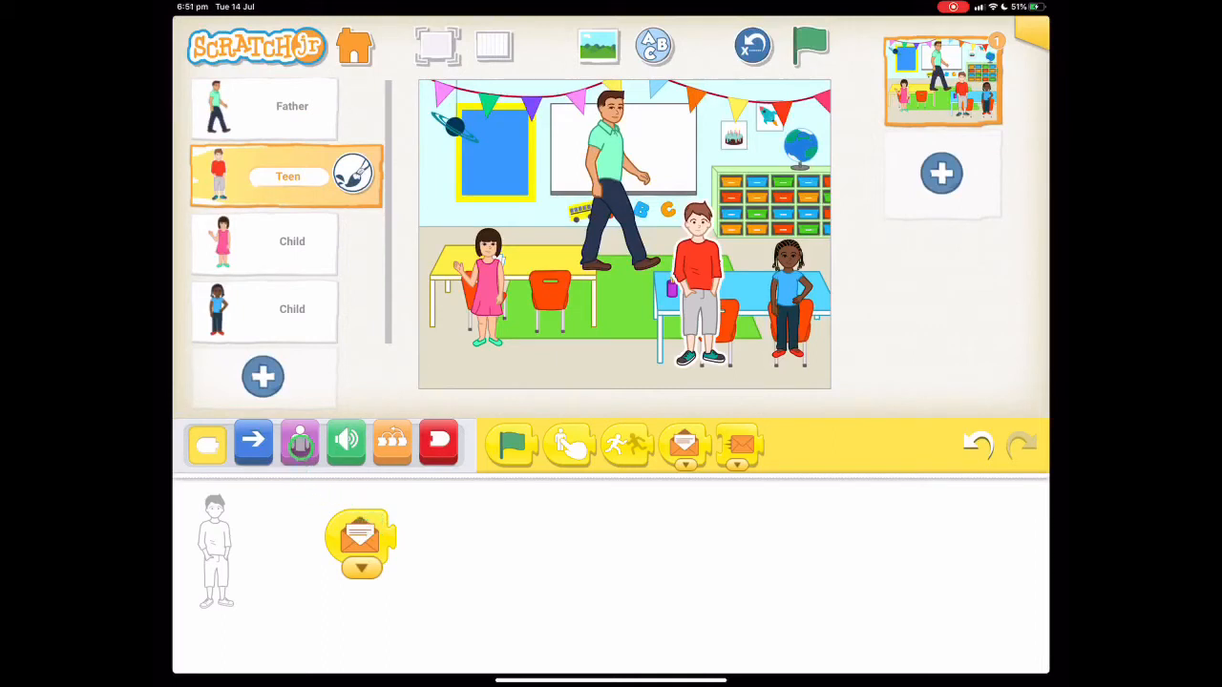
Step: Add a Say line to the Teen's script reading "my name is Cody."
{"action": "left_click", "coordinate": [297, 443]}
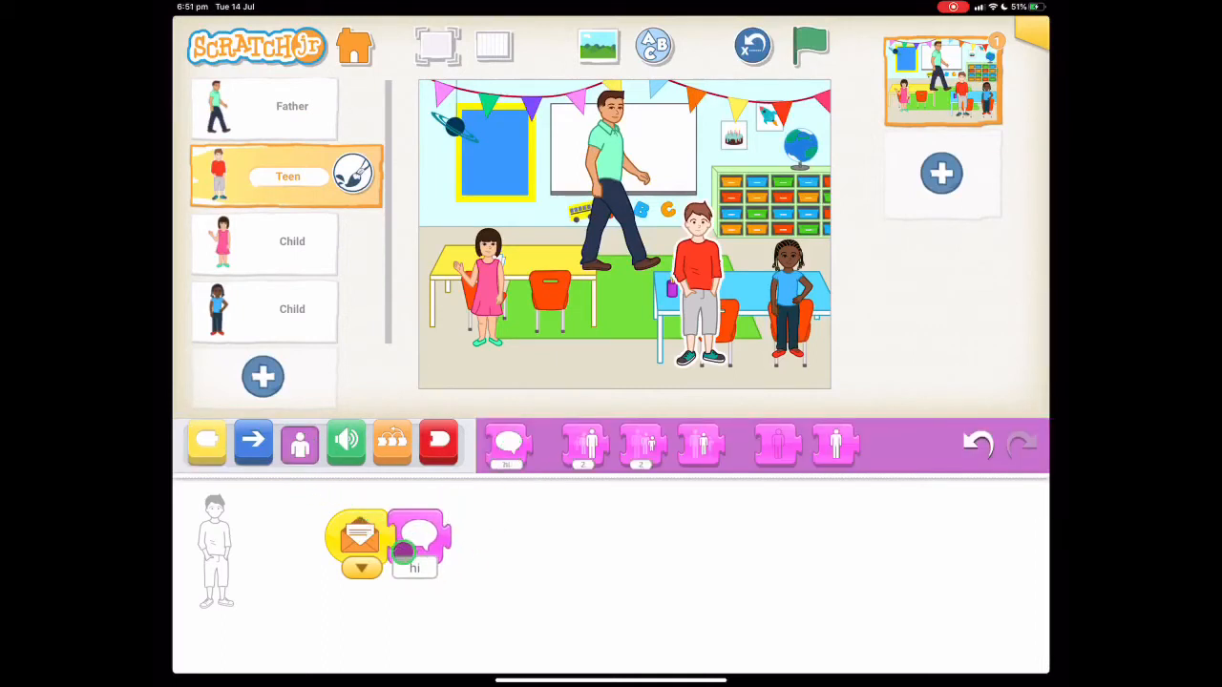
{"action": "left_click", "coordinate": [413, 569]}
{"action": "type", "text": "Hi,"}
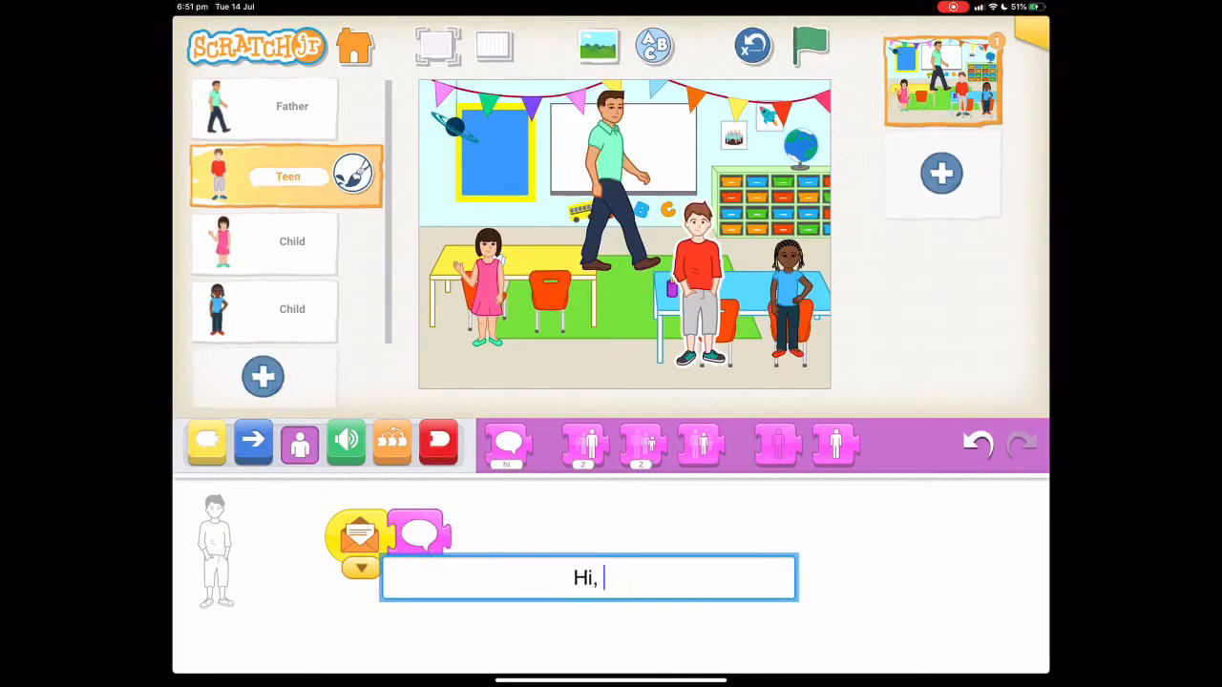
{"action": "type", "text": "my name"}
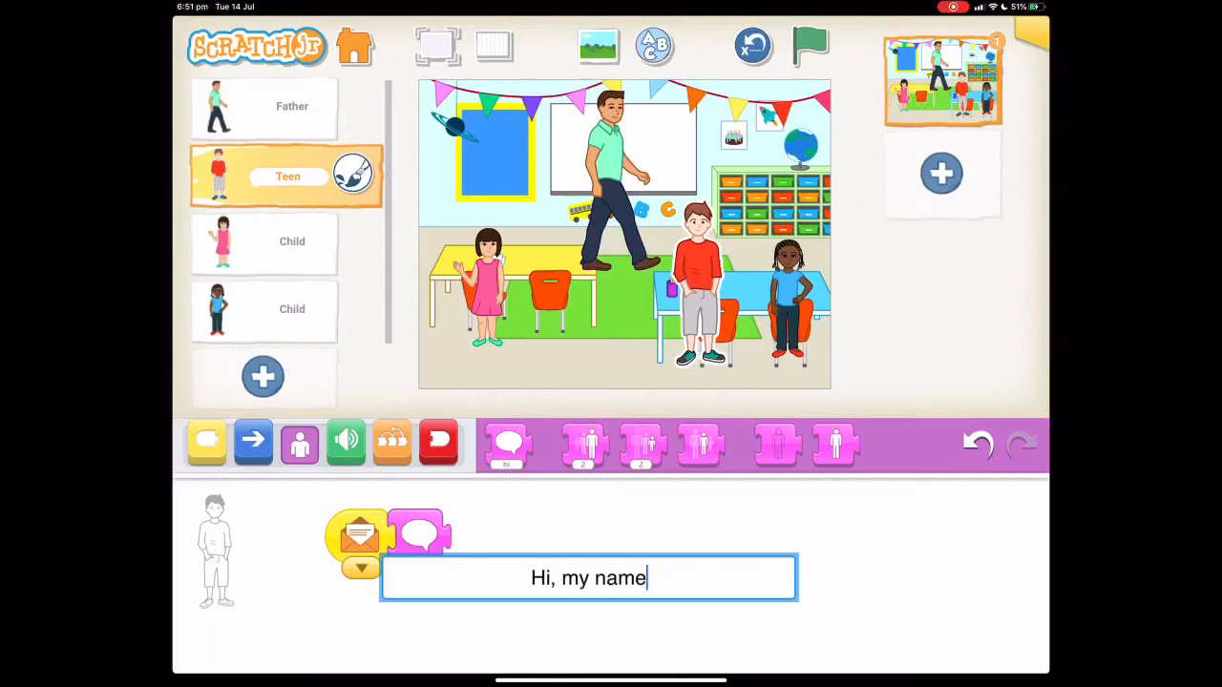
{"action": "type", "text": "is Co"}
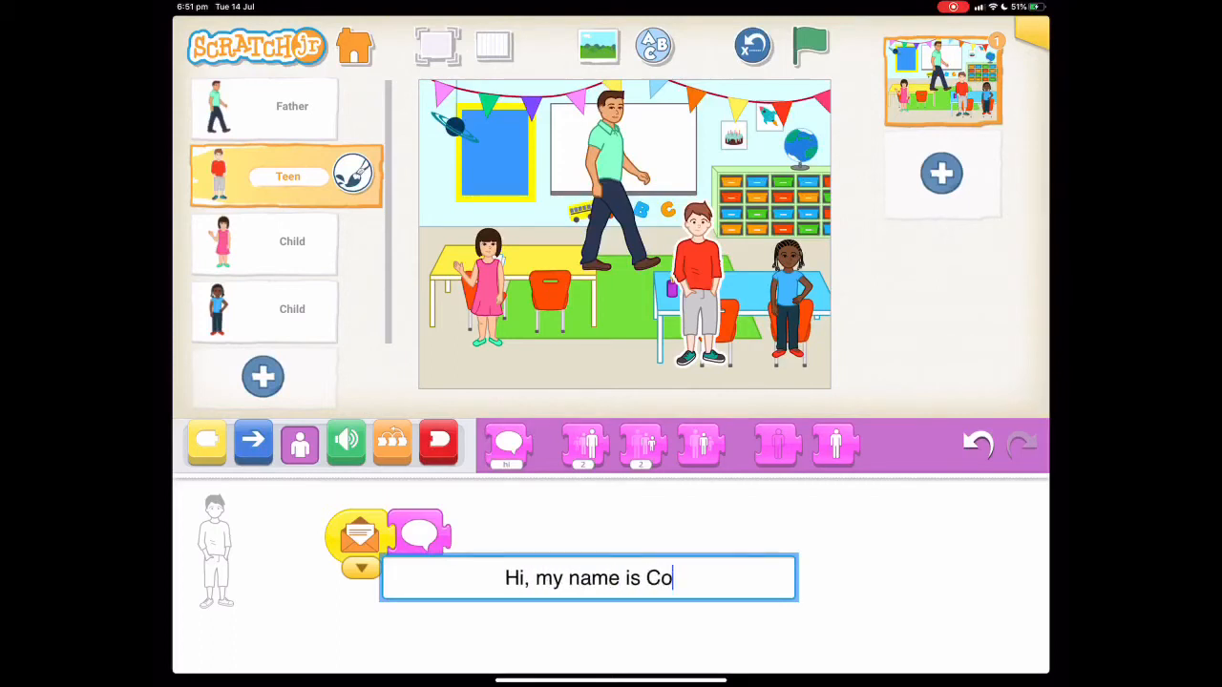
{"action": "type", "text": "dy."}
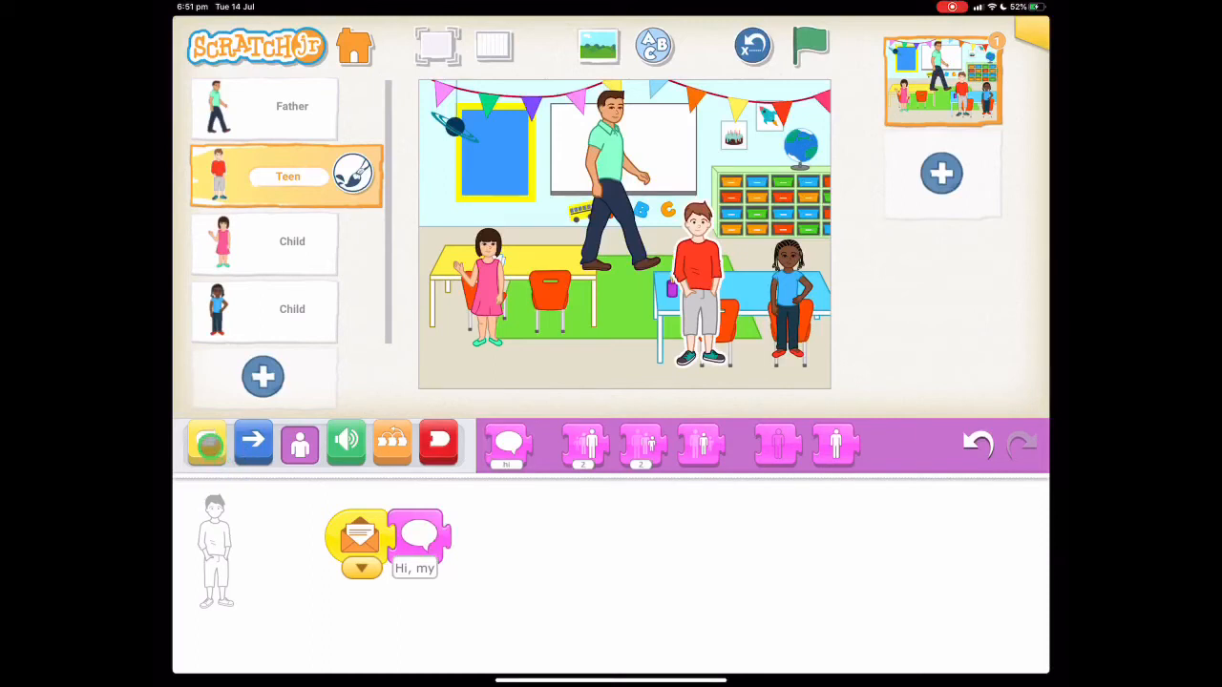
Step: Send a message after the Teen's greeting and move to ending his script
{"action": "left_click", "coordinate": [207, 443]}
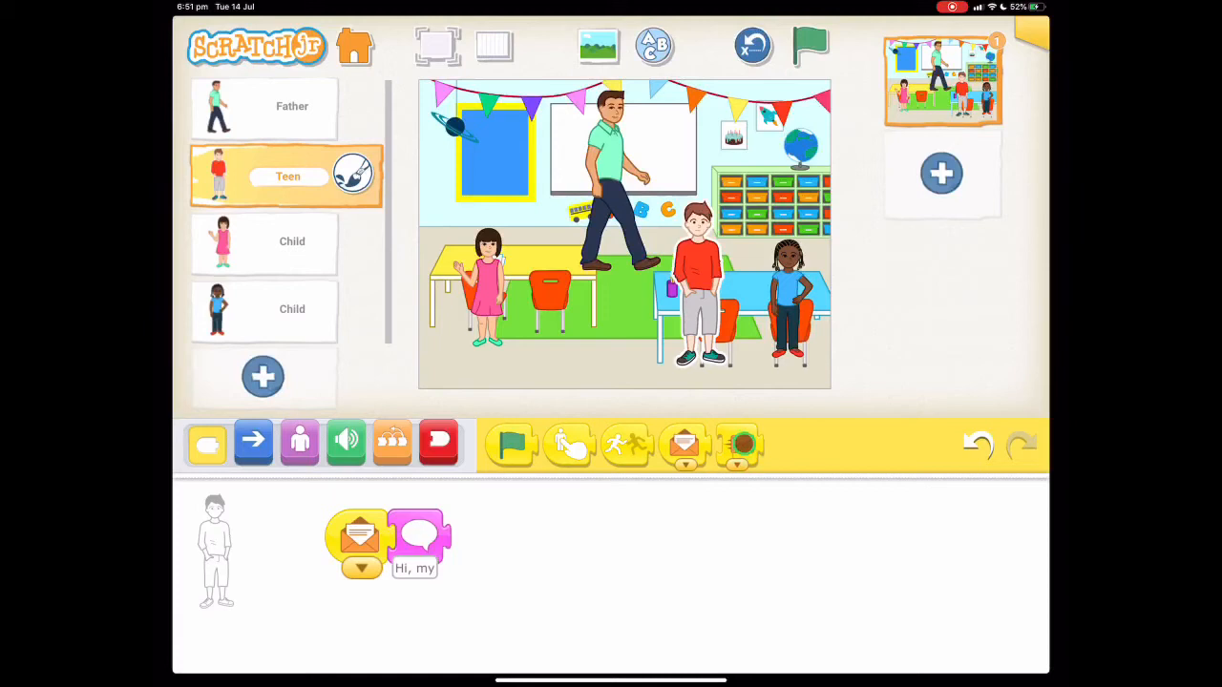
{"action": "left_click_drag", "start_coordinate": [741, 441], "coordinate": [481, 538]}
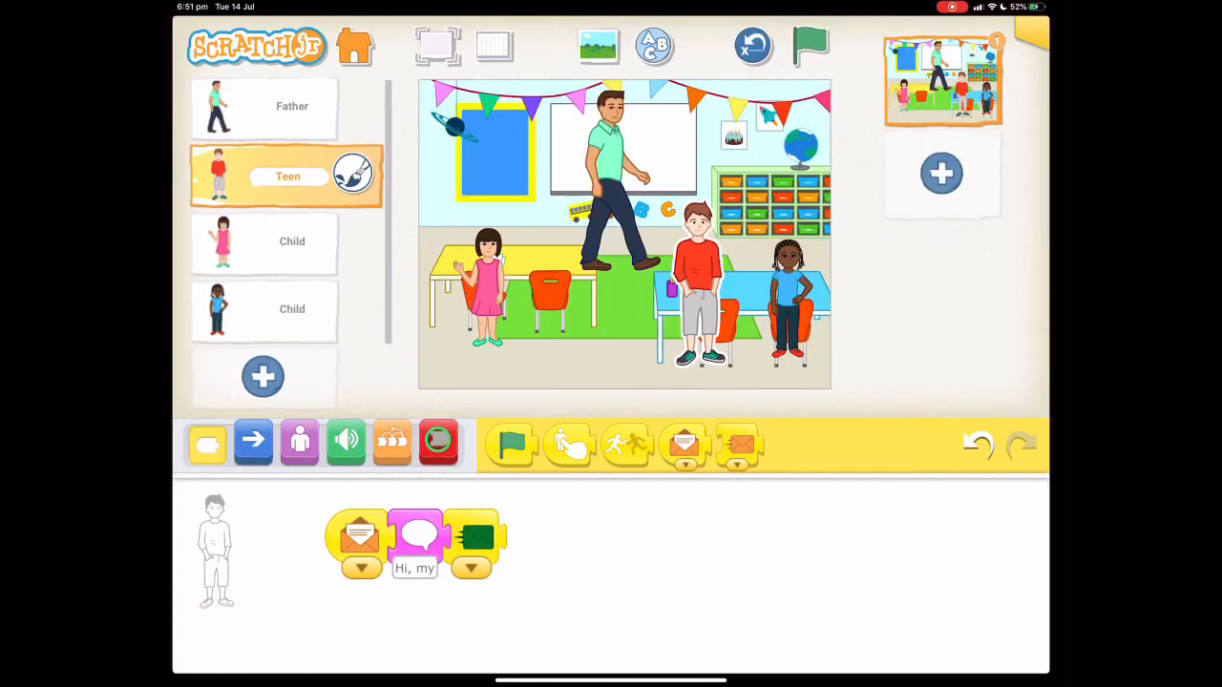
{"action": "left_click", "coordinate": [439, 443]}
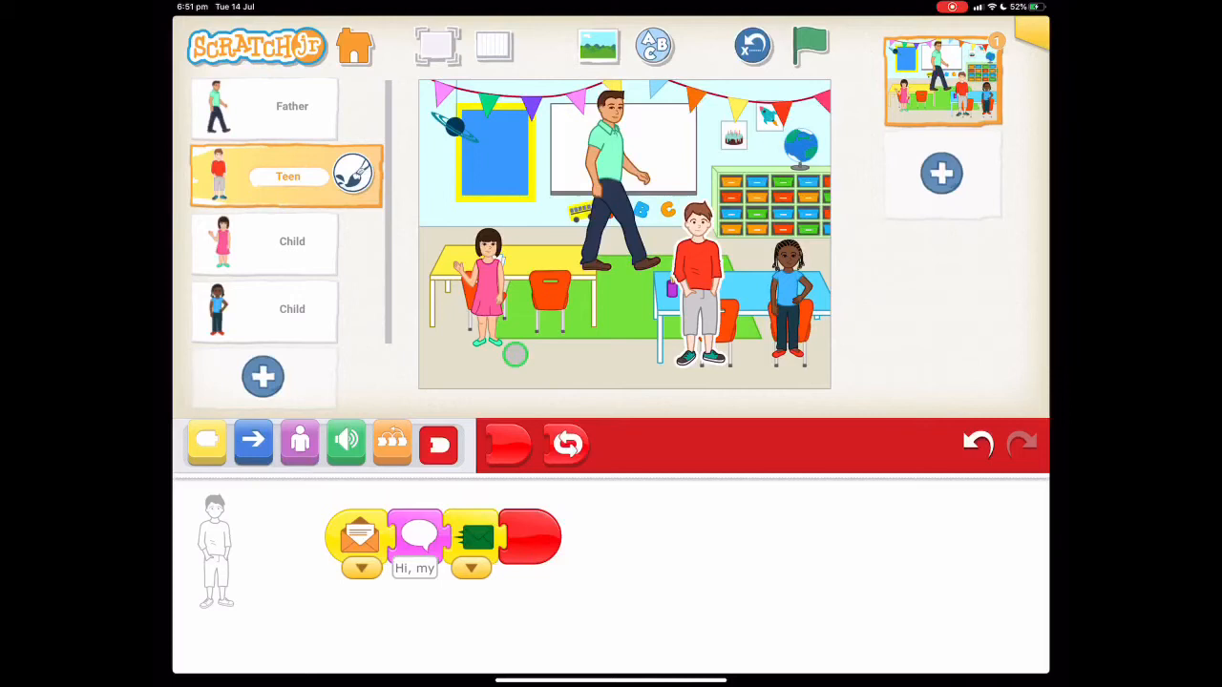
Step: Give the girl a green-message script saying "Hi, my name is Mackenzie."
{"action": "left_click", "coordinate": [287, 244]}
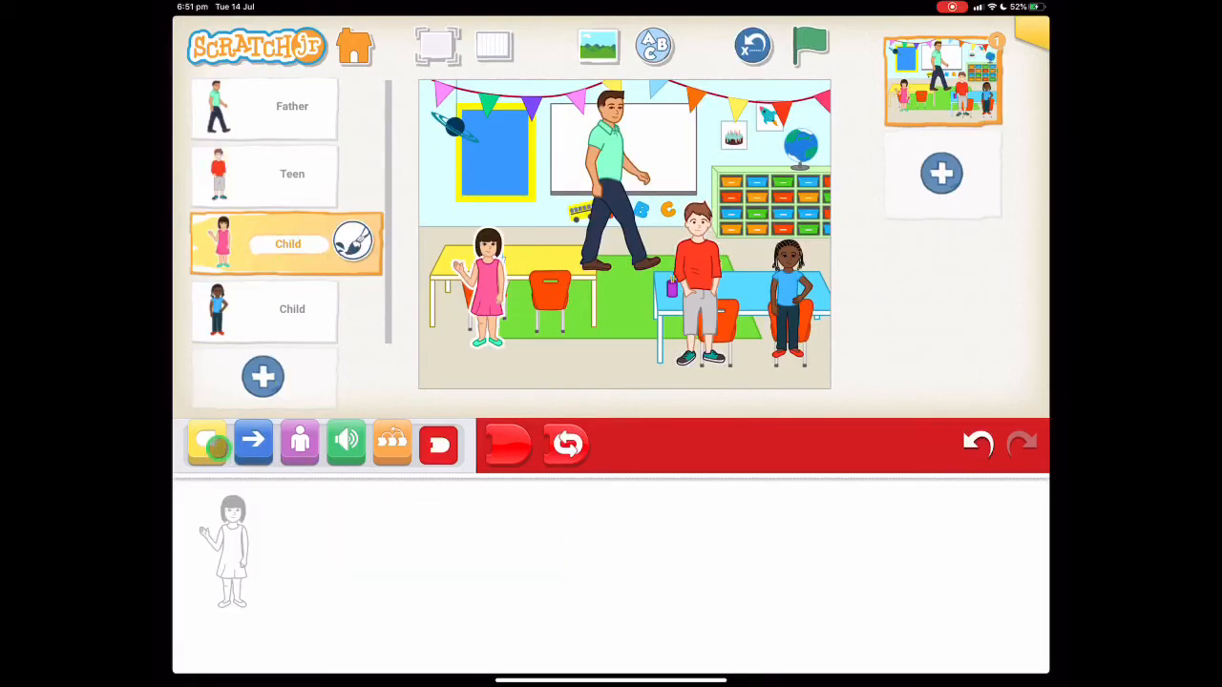
{"action": "left_click", "coordinate": [206, 443]}
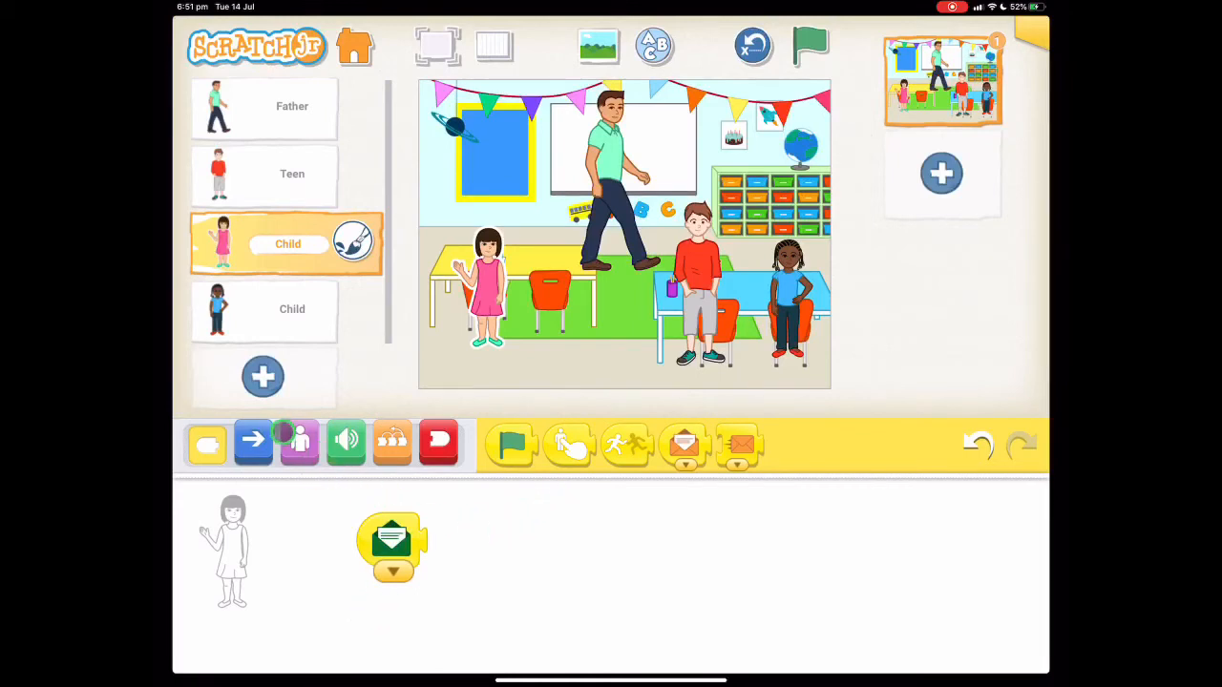
{"action": "left_click", "coordinate": [297, 443]}
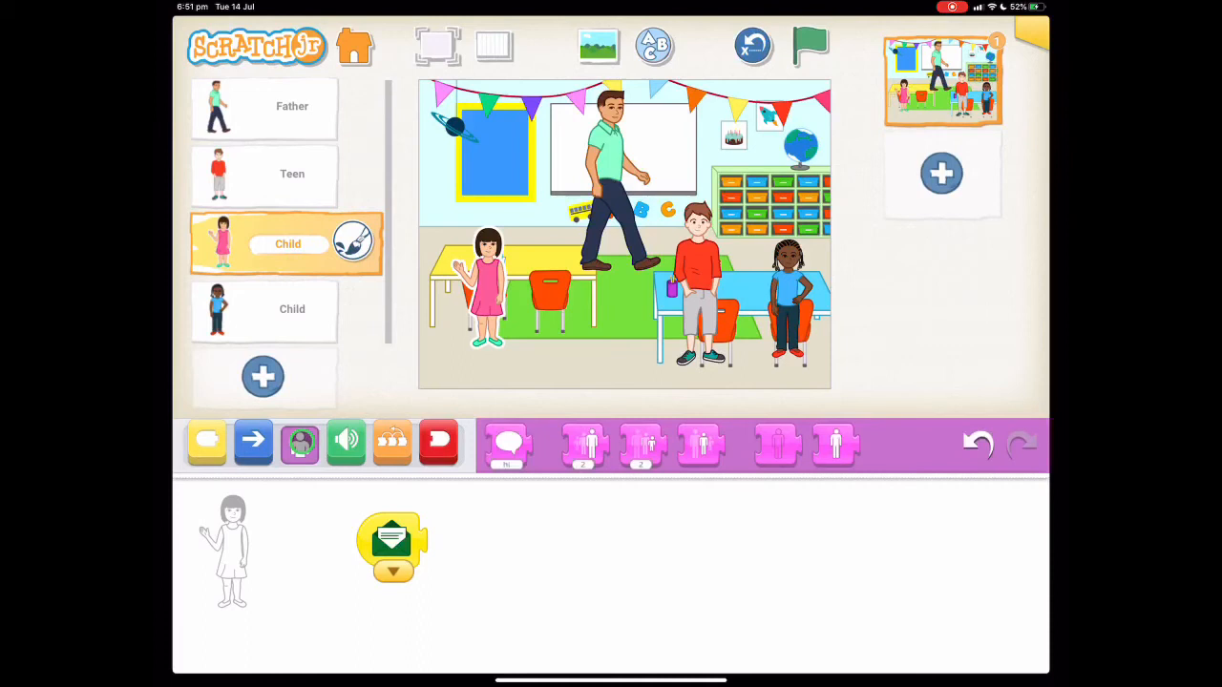
{"action": "left_click_drag", "start_coordinate": [508, 443], "coordinate": [449, 544]}
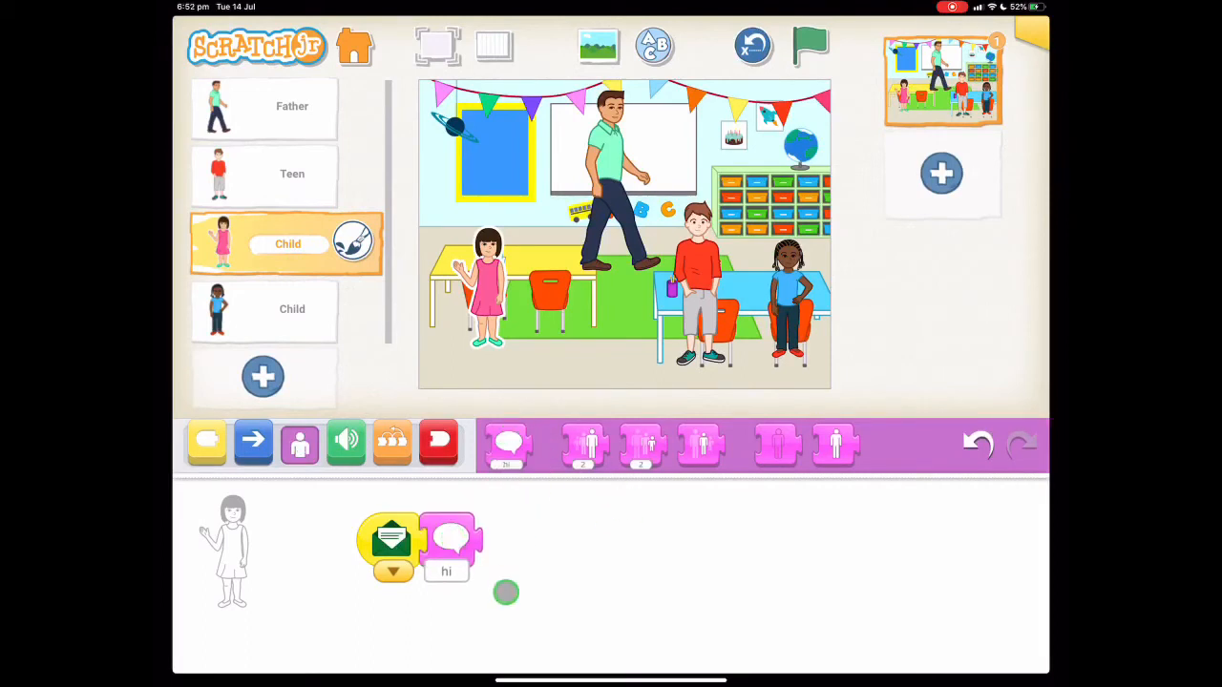
{"action": "left_click", "coordinate": [447, 573]}
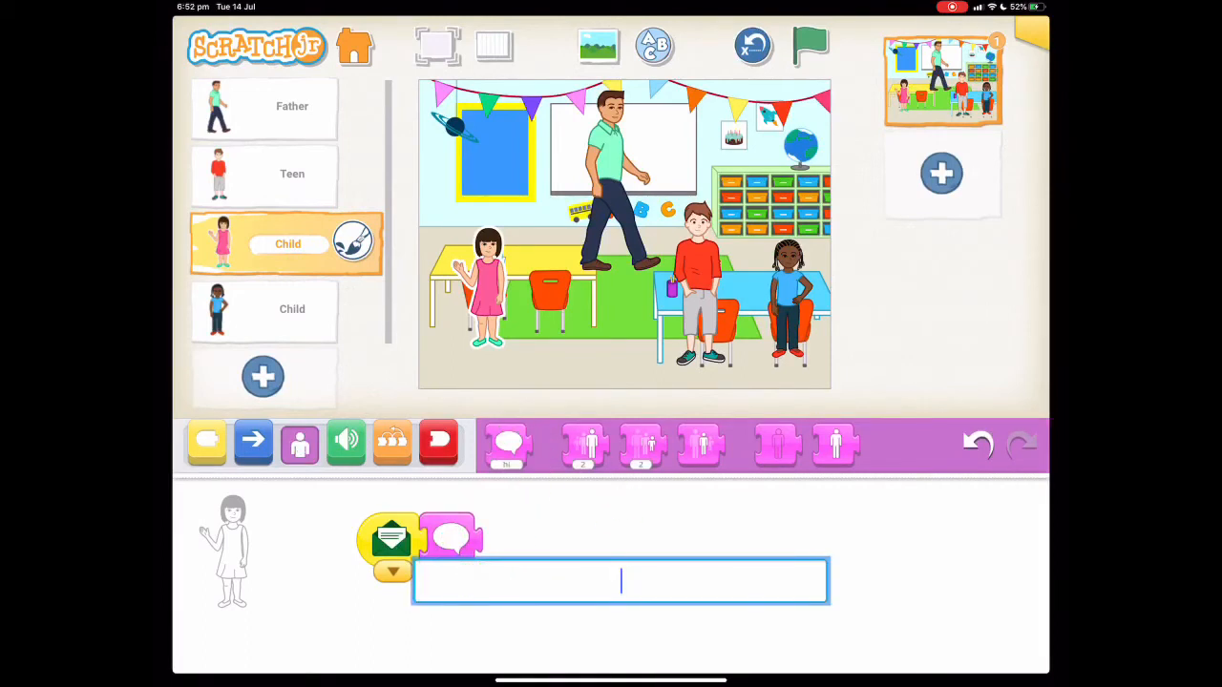
{"action": "type", "text": "Hi,"}
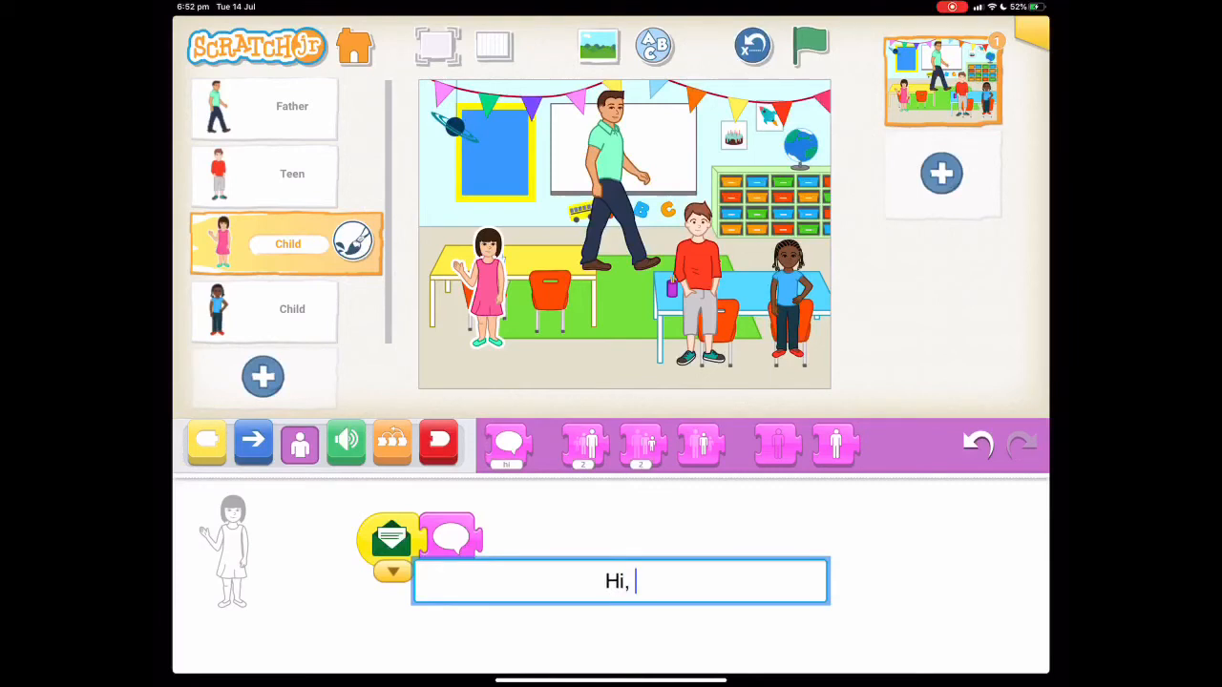
{"action": "type", "text": "my name is Ma"}
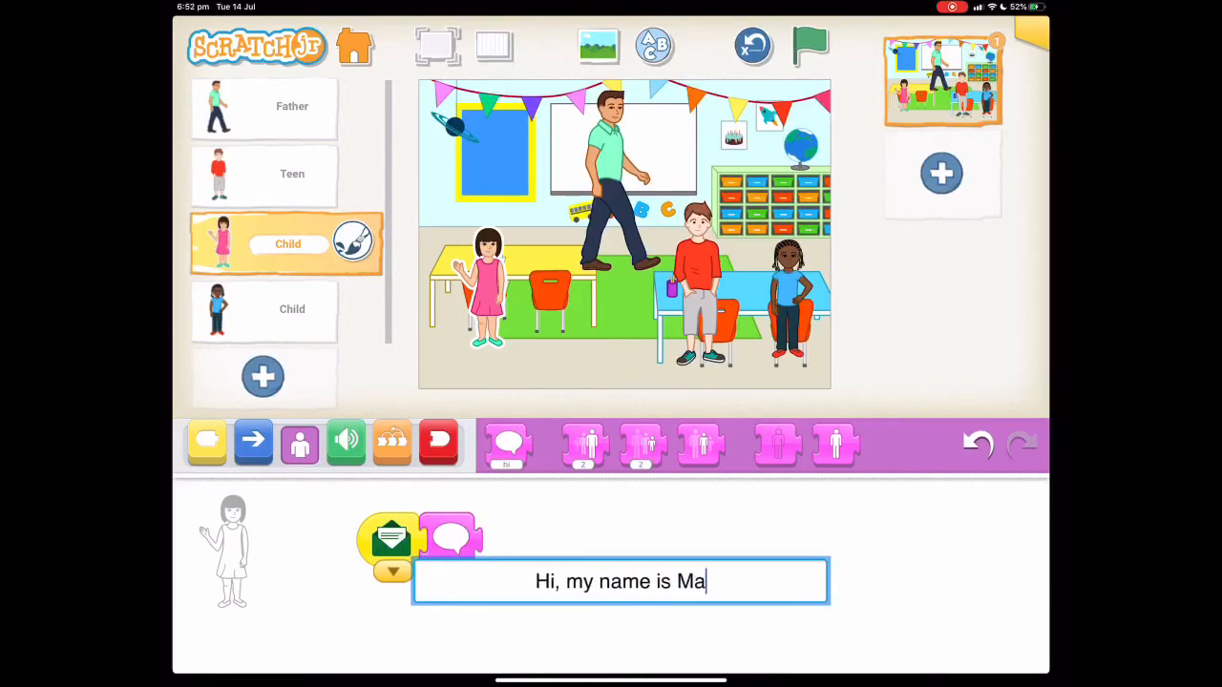
{"action": "type", "text": "ckenzie."}
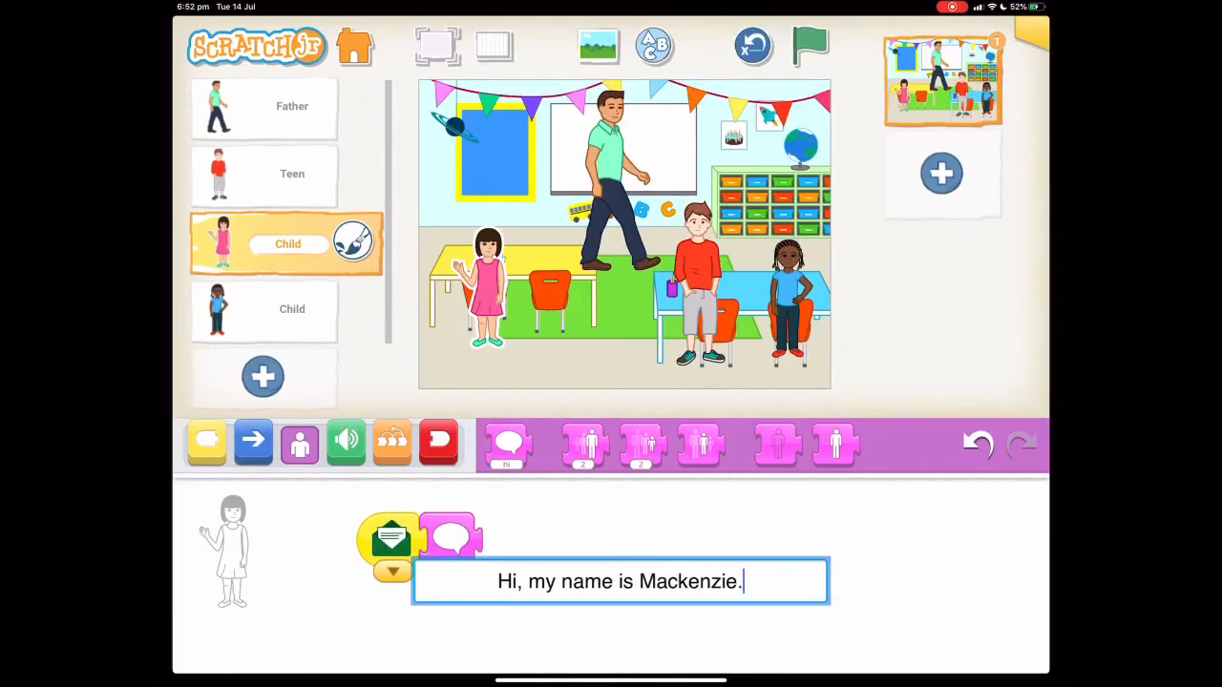
{"action": "left_click", "coordinate": [565, 547]}
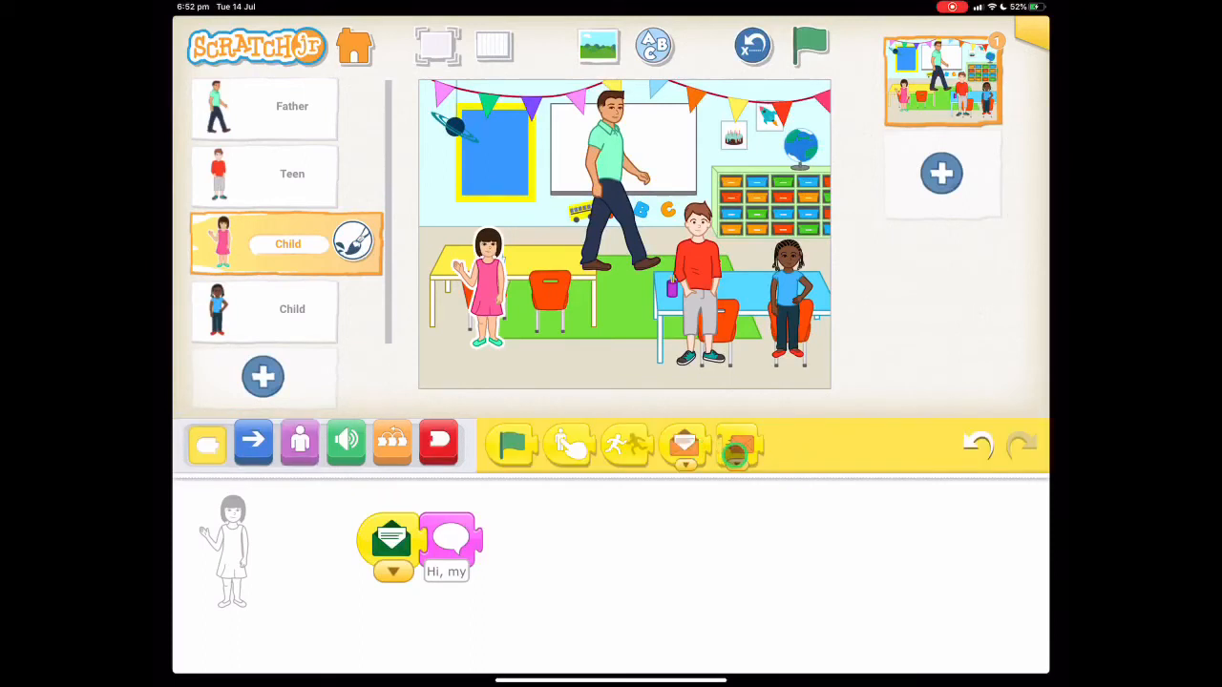
Step: Send the blue message after the girl speaks
{"action": "left_click_drag", "start_coordinate": [737, 441], "coordinate": [506, 544]}
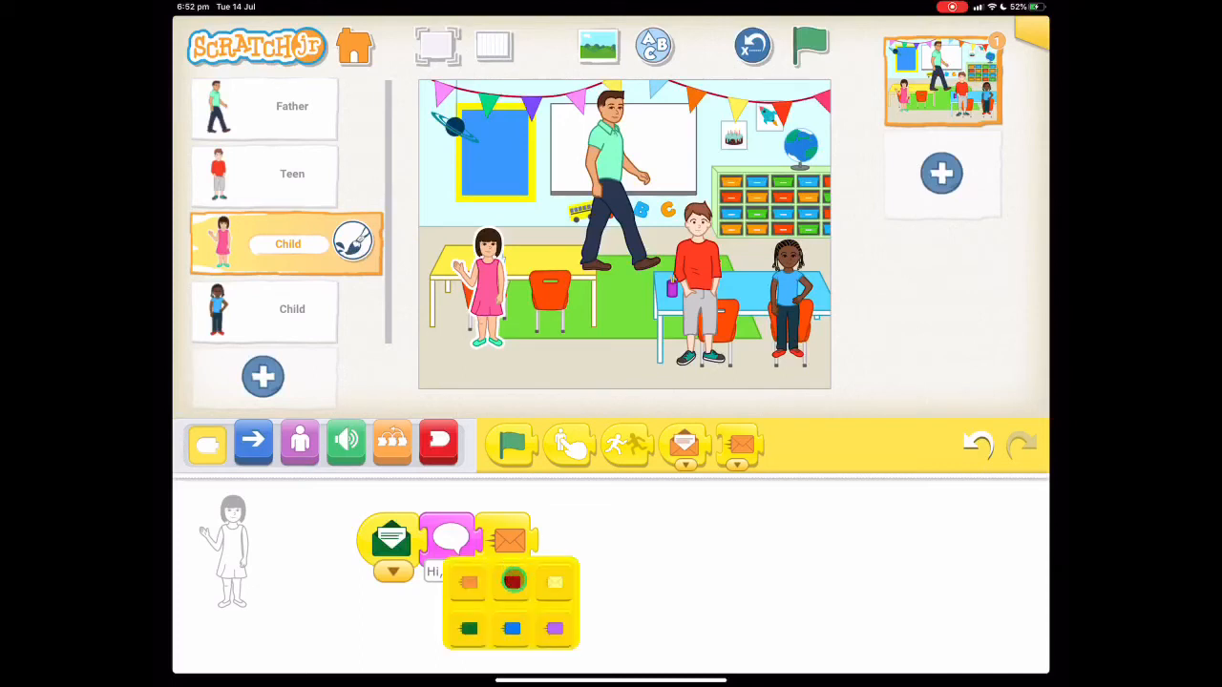
{"action": "left_click", "coordinate": [512, 628]}
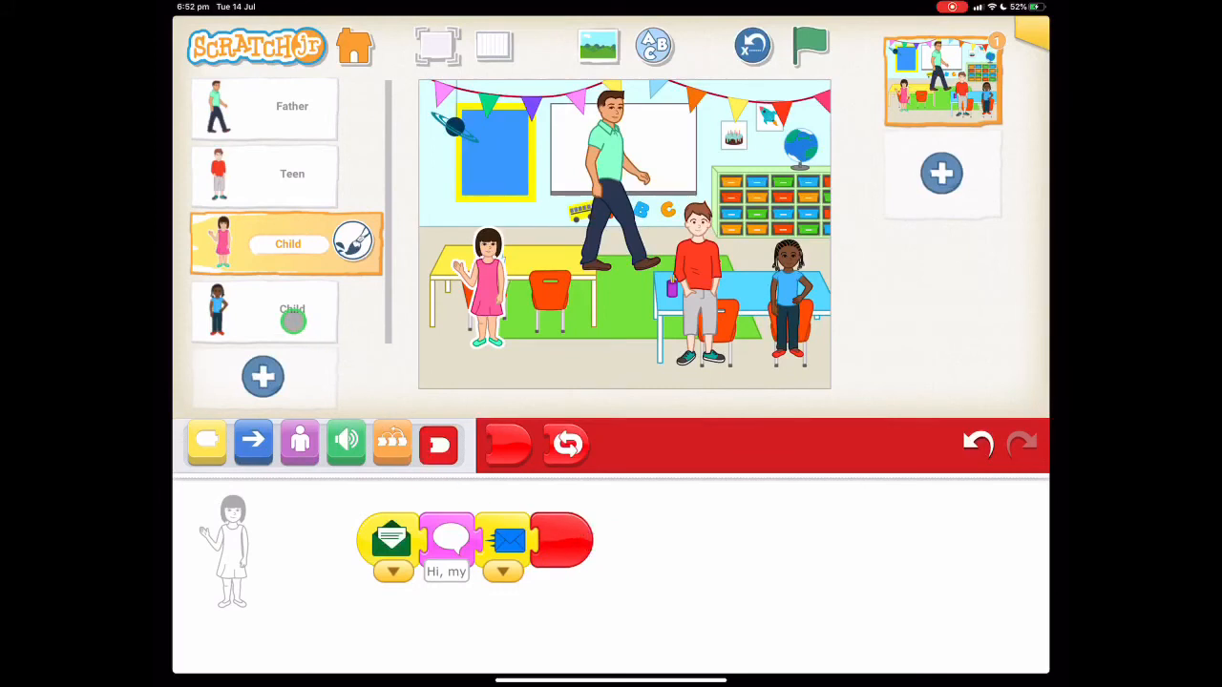
Step: Give the boy a blue-message script saying "Hi, my name is Billie."
{"action": "left_click", "coordinate": [263, 309]}
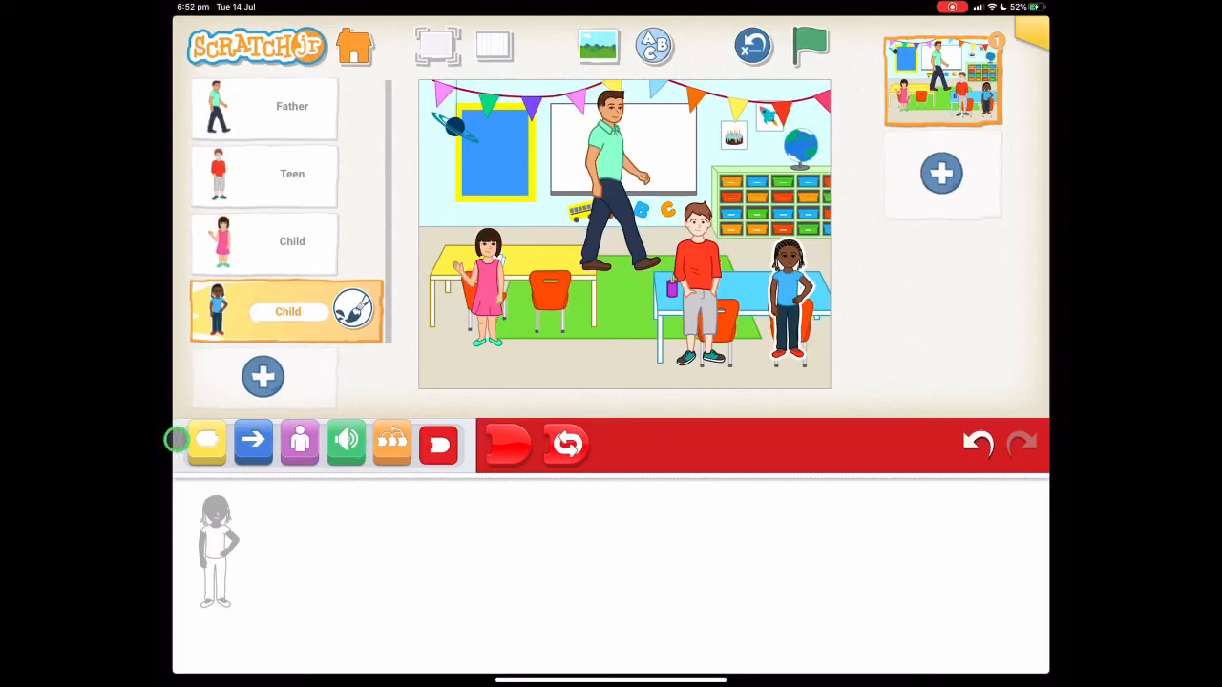
{"action": "left_click", "coordinate": [206, 443]}
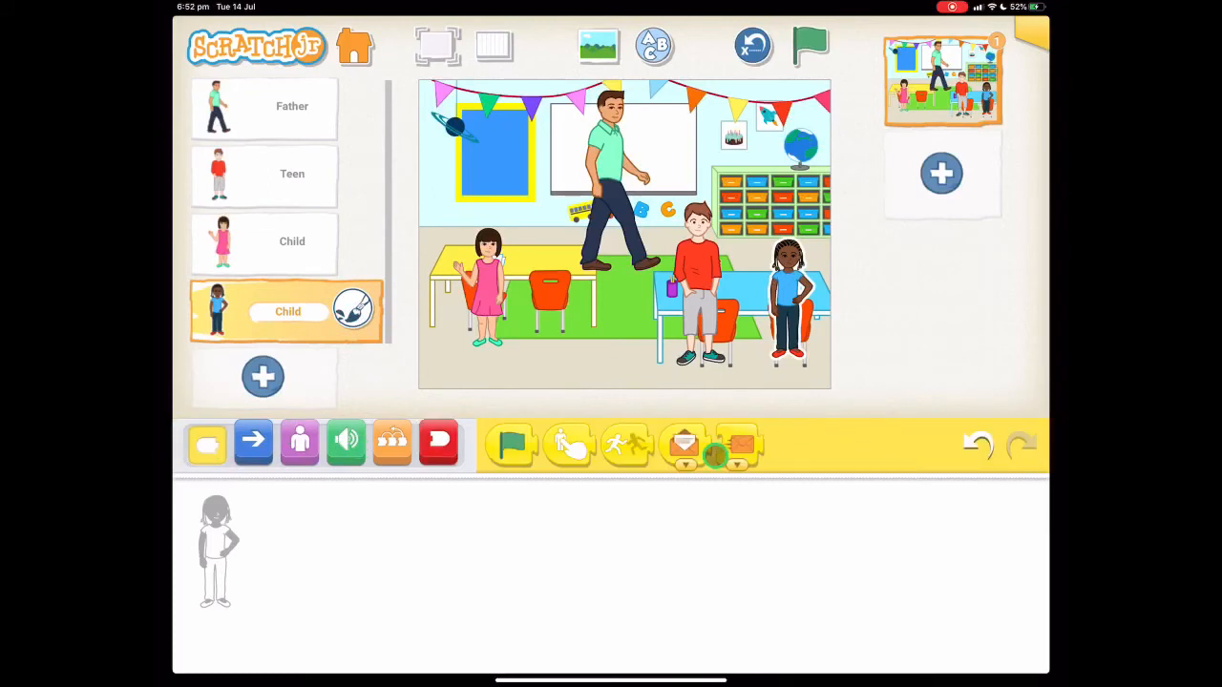
{"action": "left_click_drag", "start_coordinate": [684, 441], "coordinate": [408, 544]}
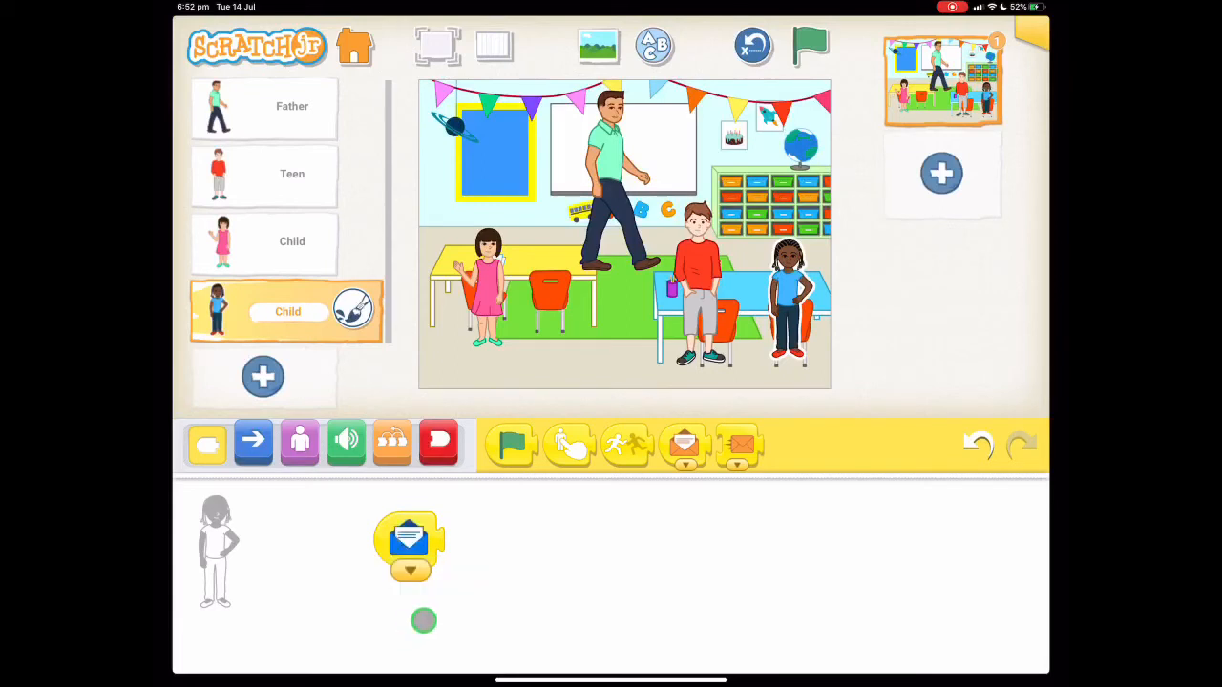
{"action": "left_click", "coordinate": [298, 443]}
{"action": "type", "text": "Hi"}
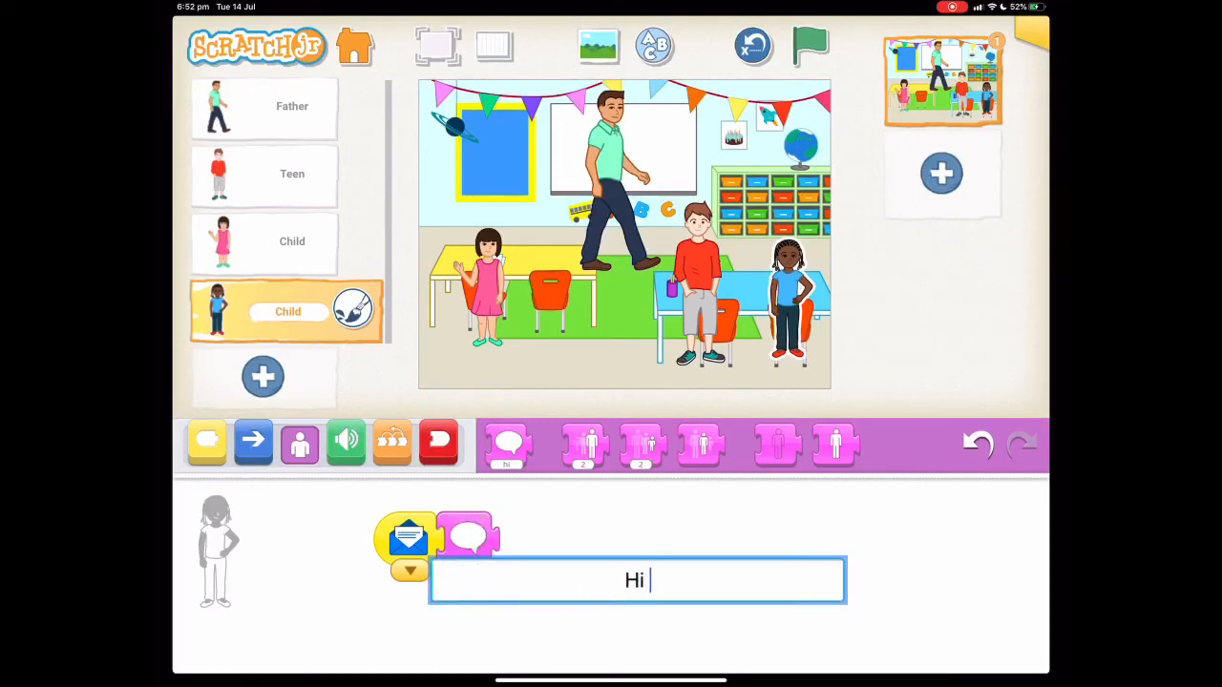
{"action": "type", "text": ", my name is"}
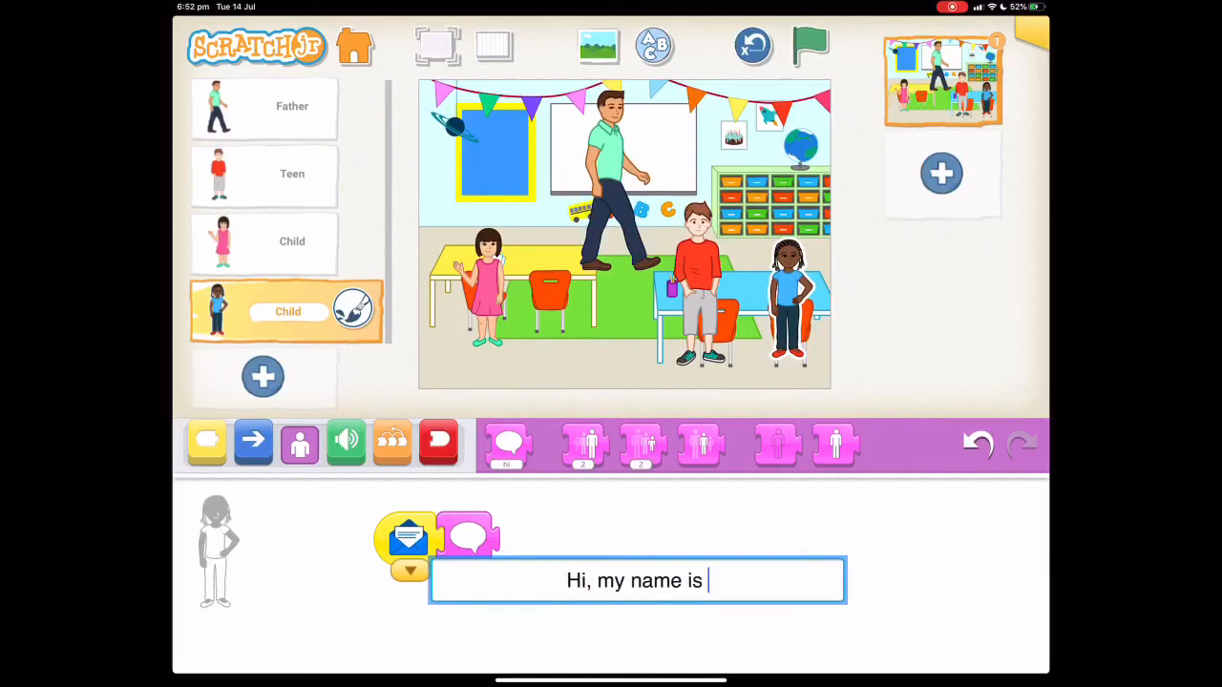
{"action": "type", "text": "Billie"}
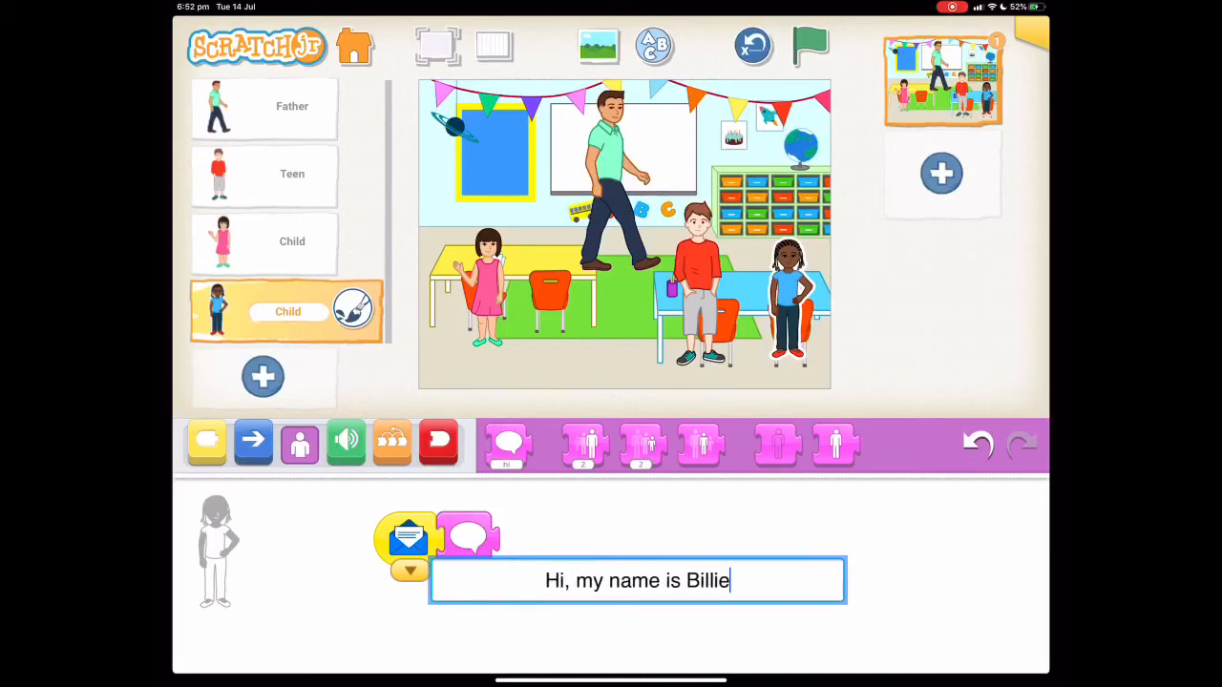
{"action": "type", "text": "."}
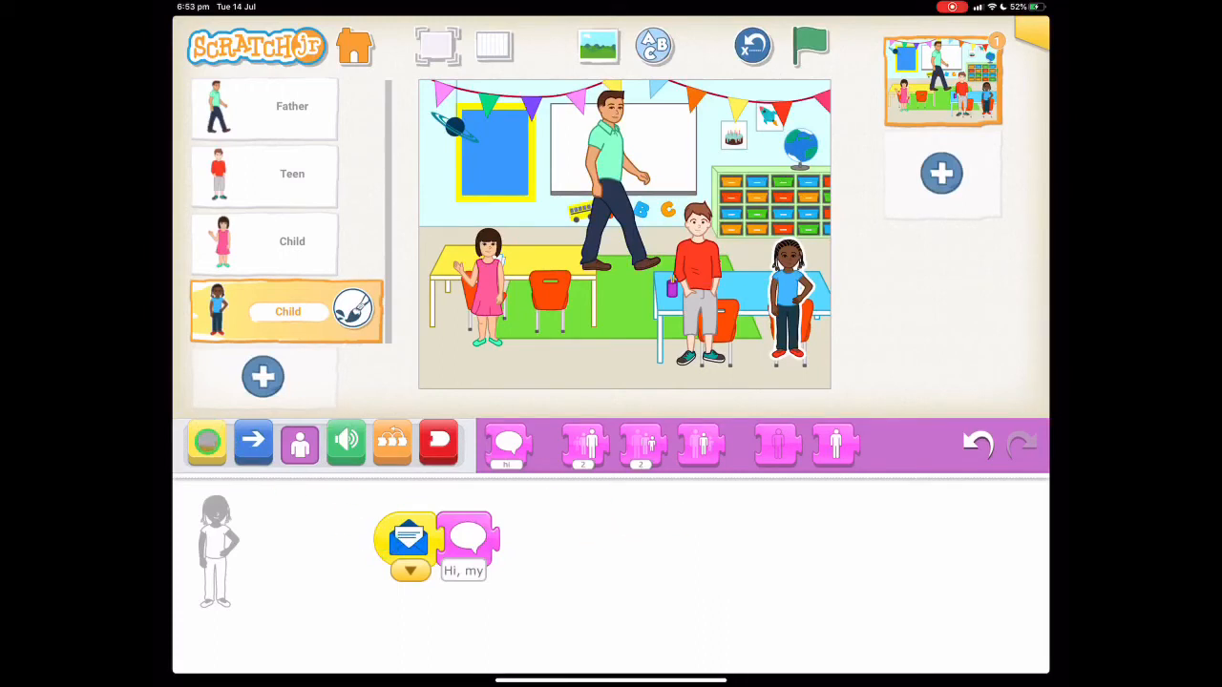
Step: Send the red message, end the boy's script and return to the teacher
{"action": "left_click", "coordinate": [207, 443]}
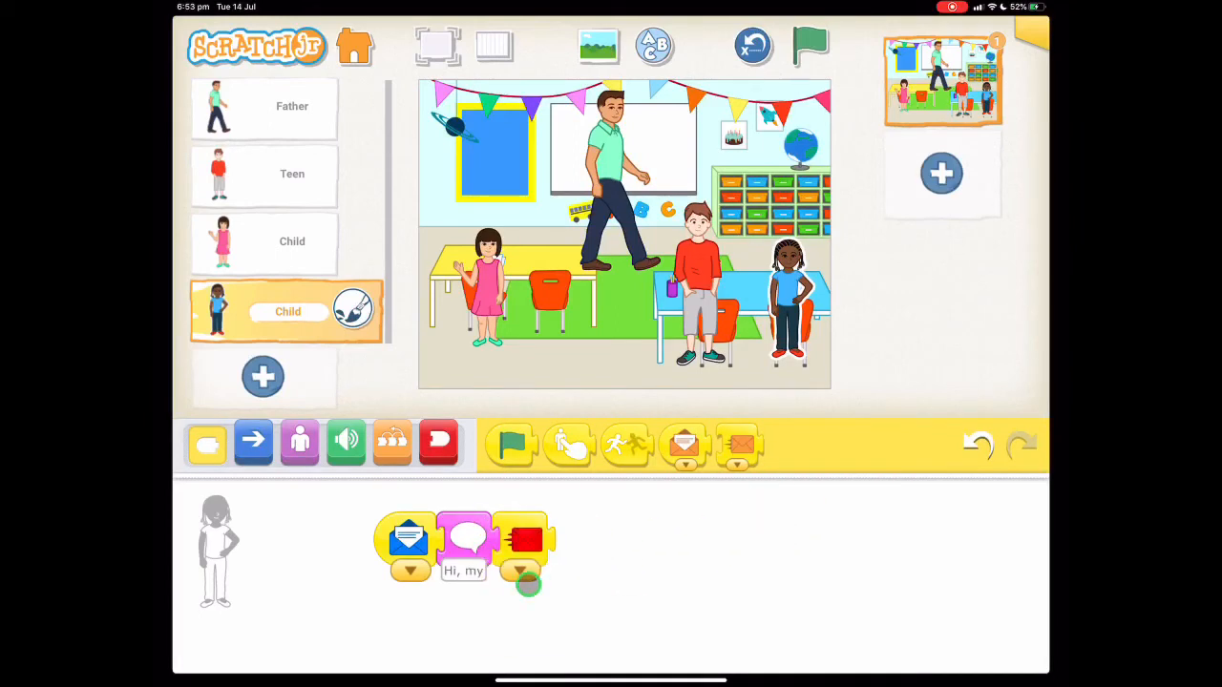
{"action": "left_click", "coordinate": [439, 443]}
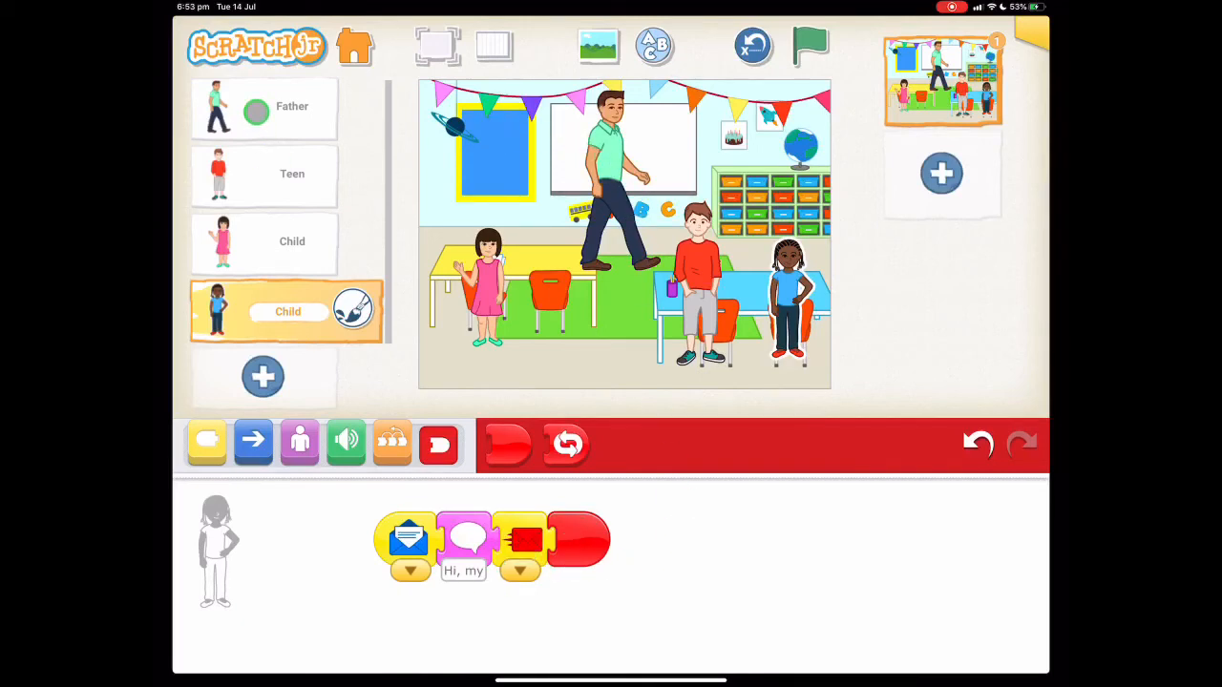
{"action": "left_click", "coordinate": [264, 107]}
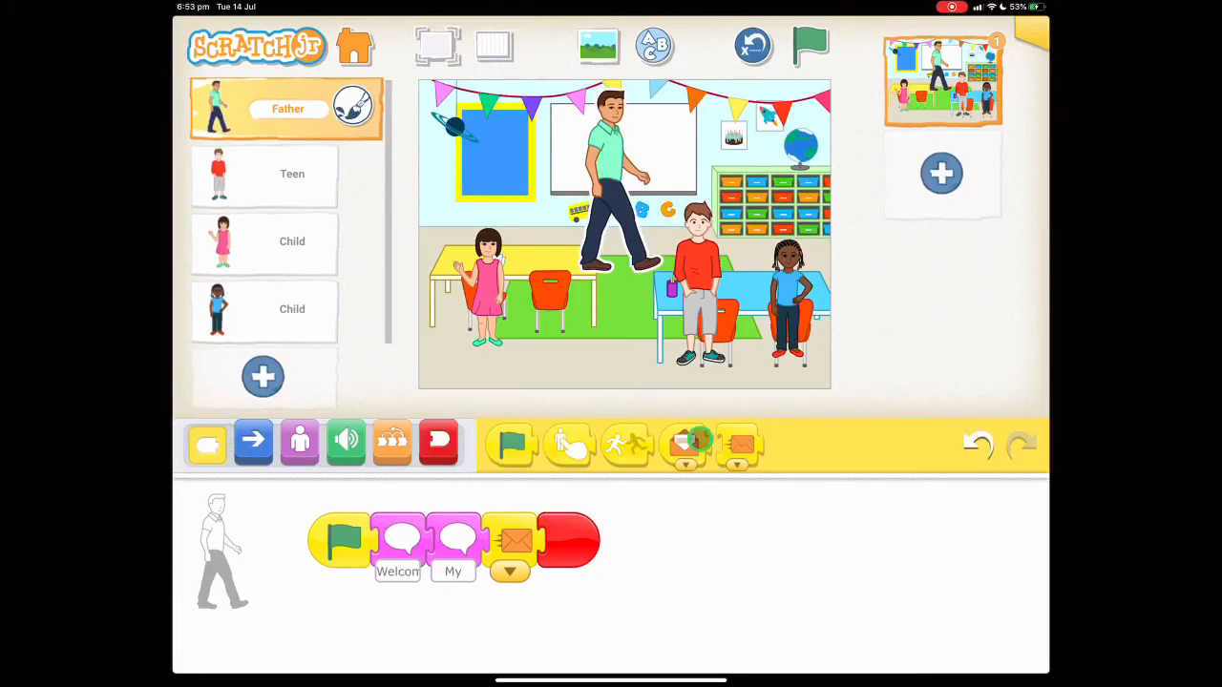
Step: Add a teacher script starting on the red message that says "It is nice to meet you"
{"action": "left_click_drag", "start_coordinate": [686, 443], "coordinate": [695, 544]}
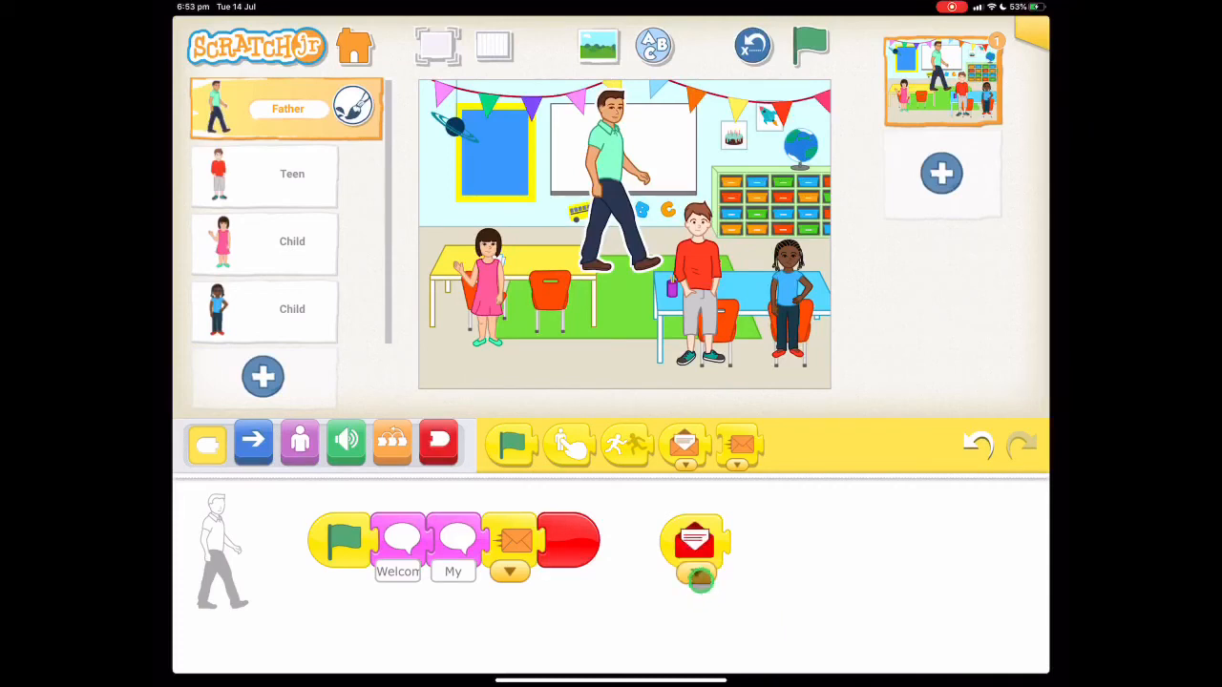
{"action": "left_click", "coordinate": [298, 443]}
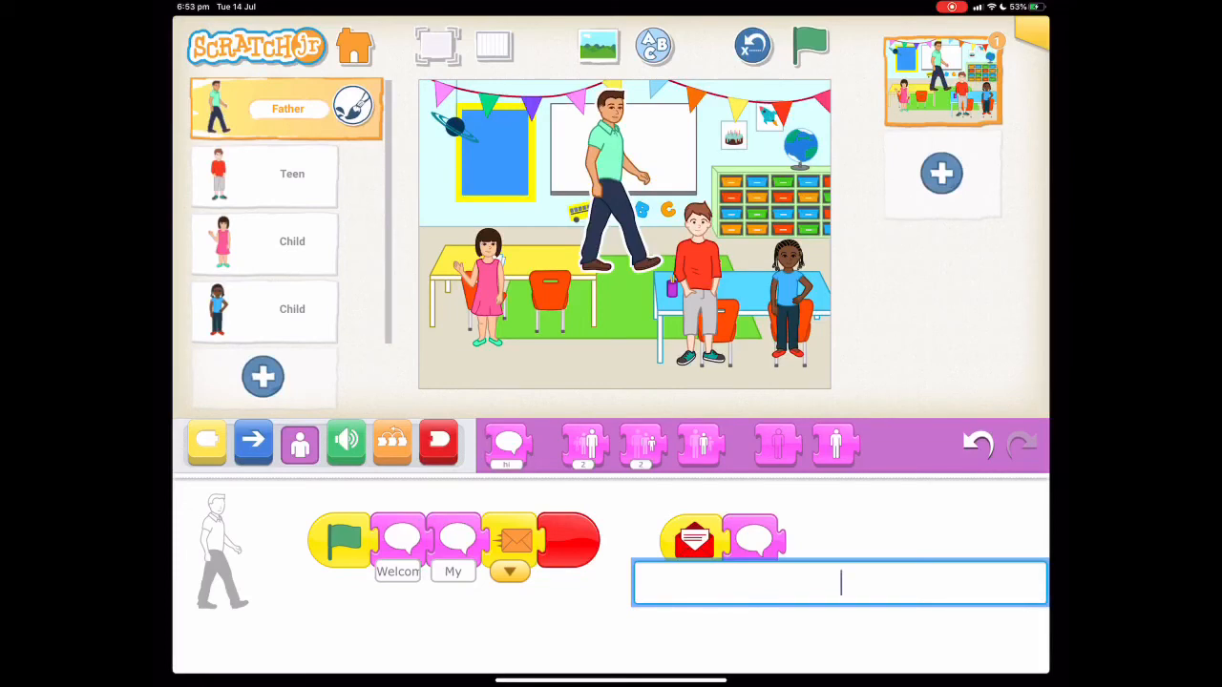
{"action": "type", "text": "It io"}
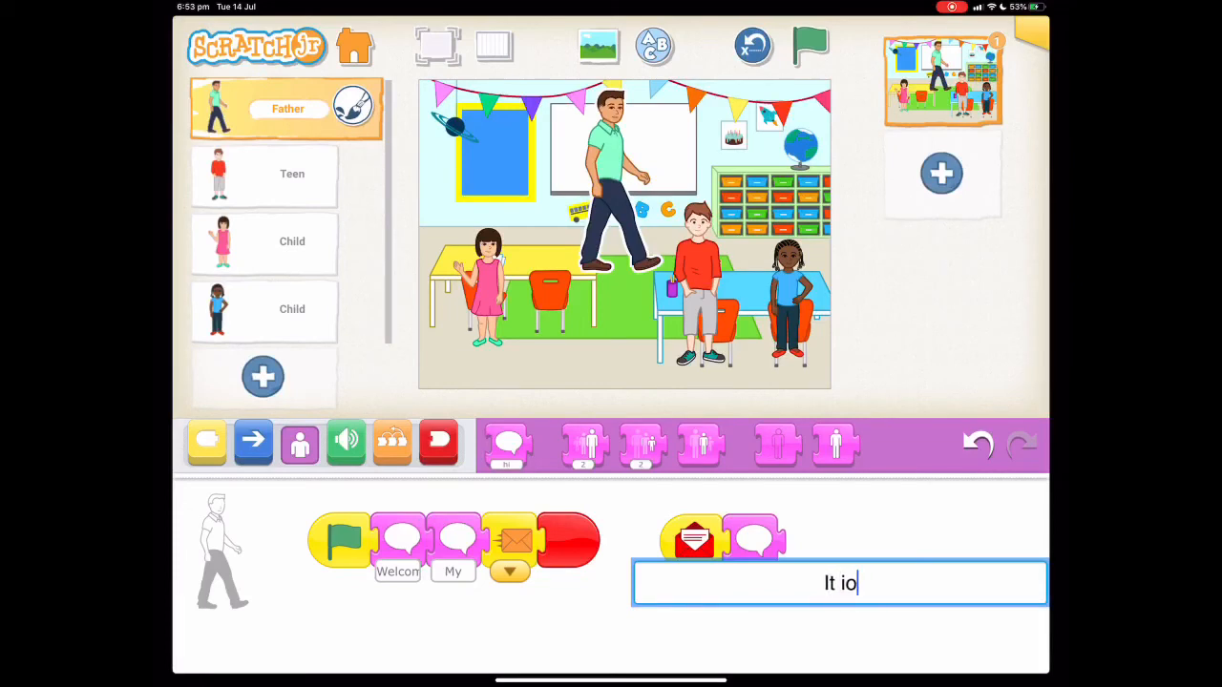
{"action": "type", "text": "It is nice to meet you"}
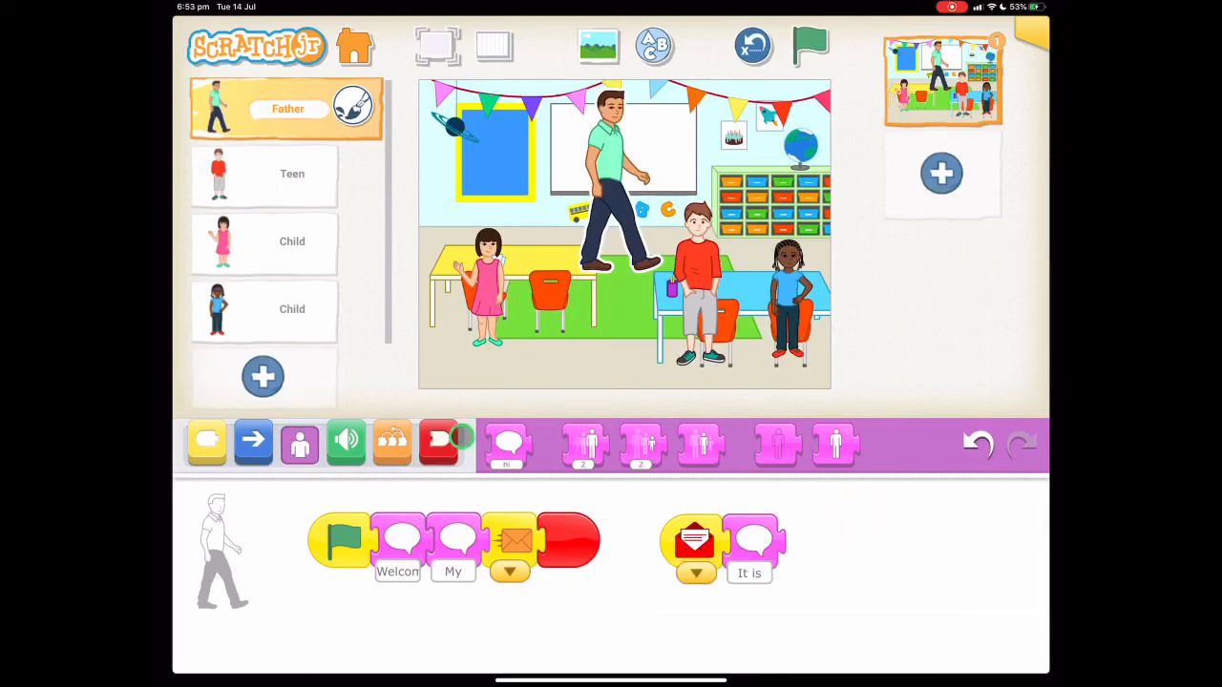
{"action": "left_click", "coordinate": [439, 443]}
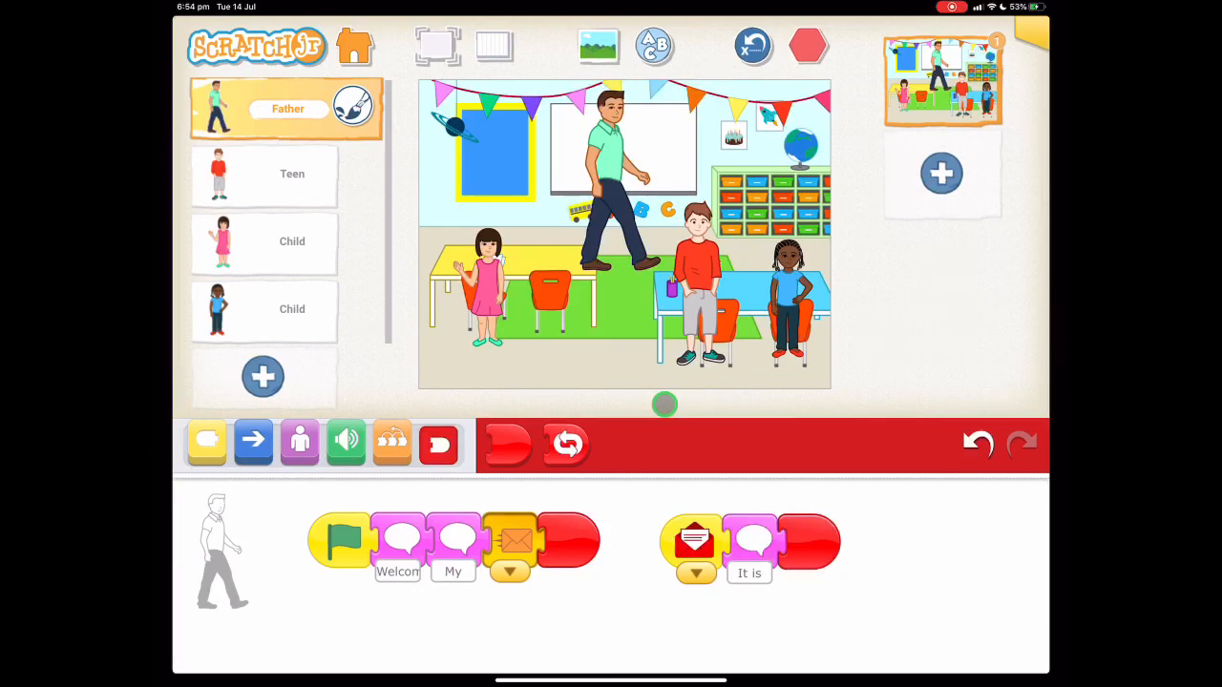
Step: Stop the running classroom scene after the playthrough
{"action": "left_click", "coordinate": [806, 46]}
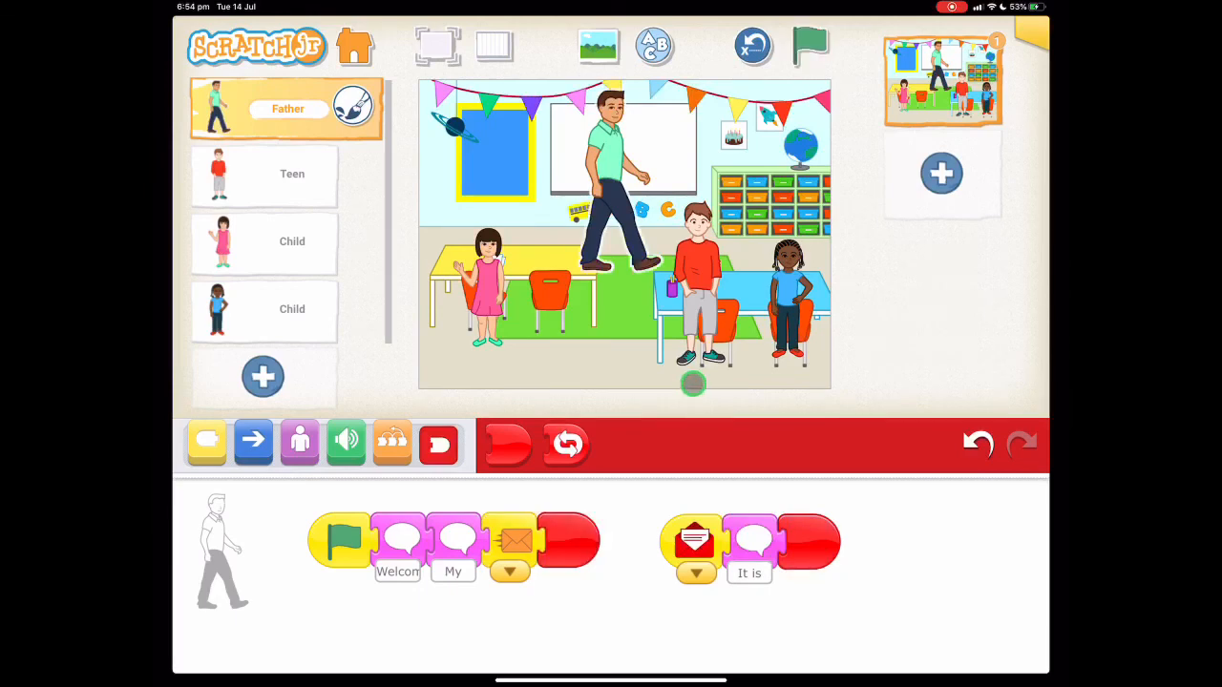